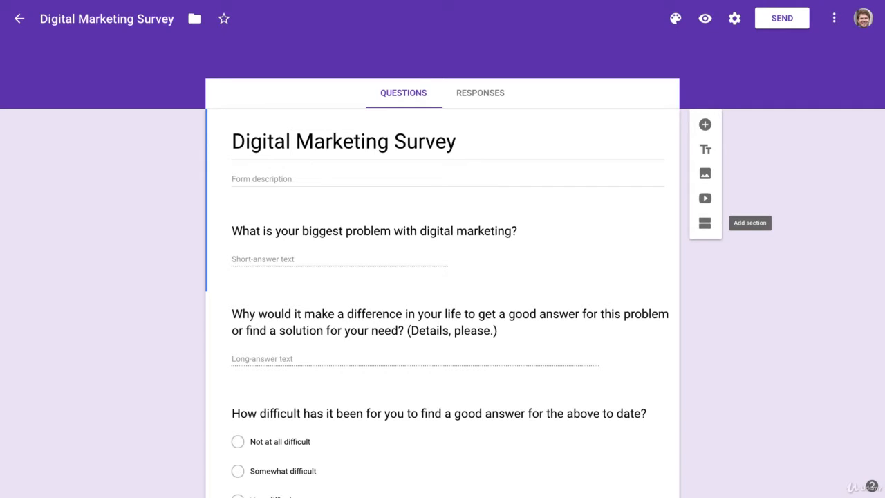
mouse_move(830, 185)
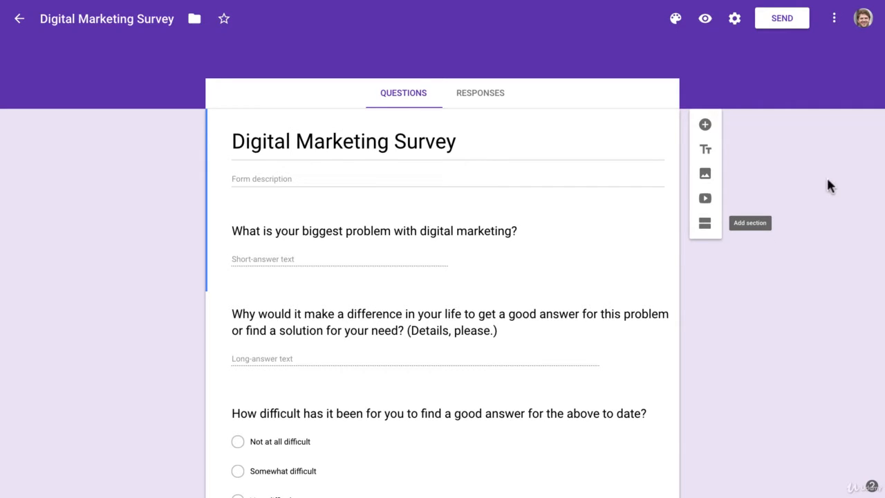
Step: Bring up the Send form dialog for the Digital Marketing Survey on the email tab
left_click(782, 18)
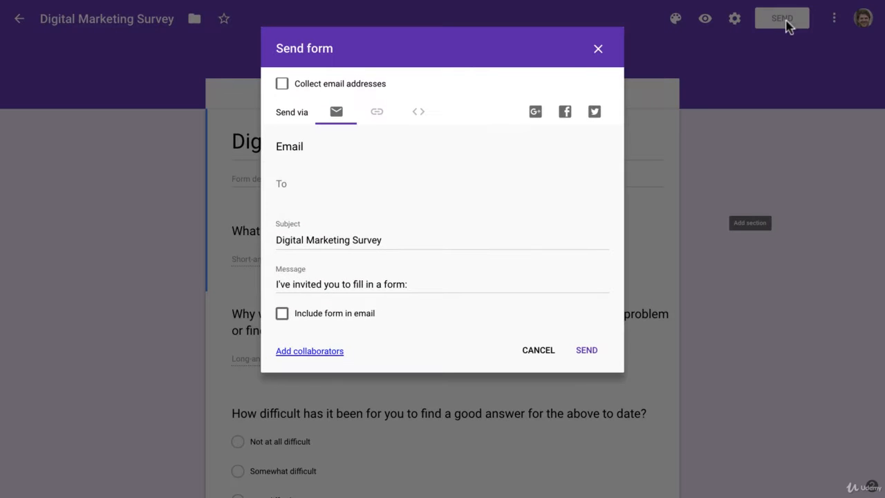
mouse_move(379, 178)
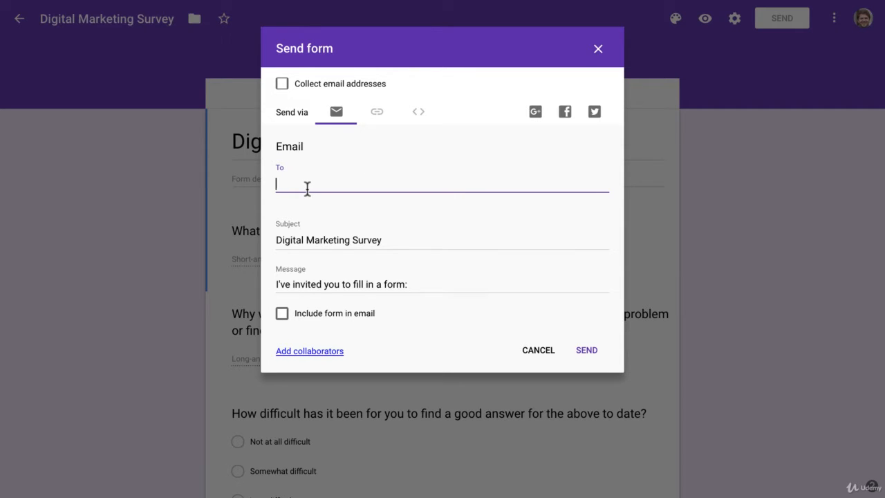
mouse_move(376, 112)
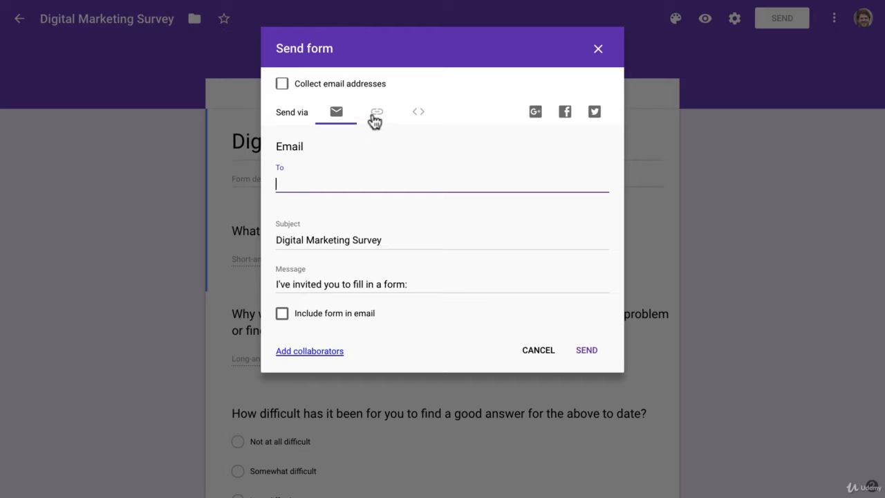
Step: View the survey's shareable link, shorten it, then restore the full-length URL
left_click(376, 111)
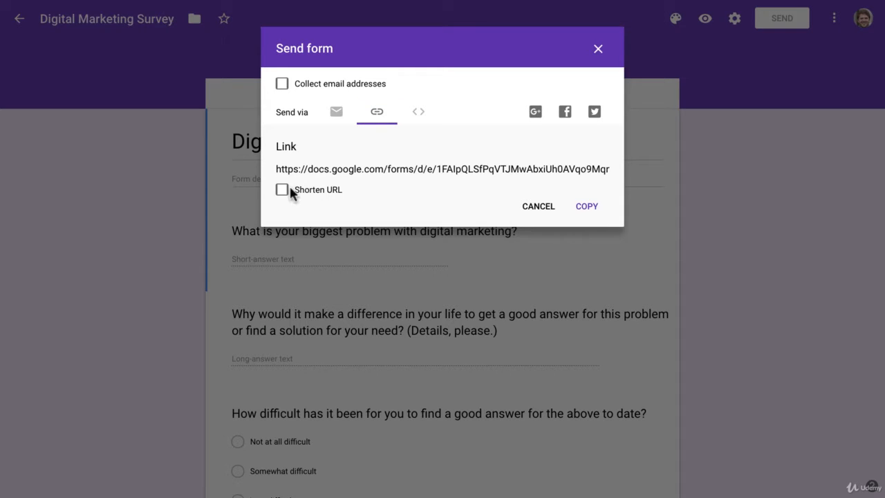
left_click(282, 189)
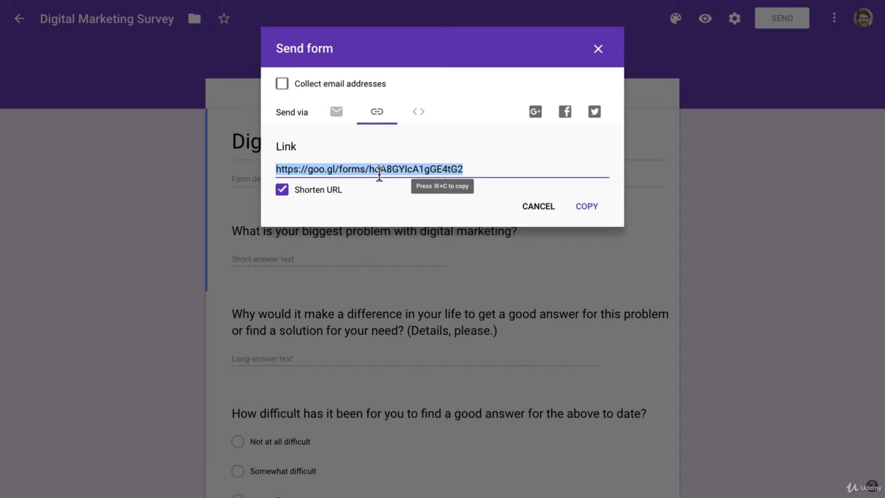
mouse_move(563, 95)
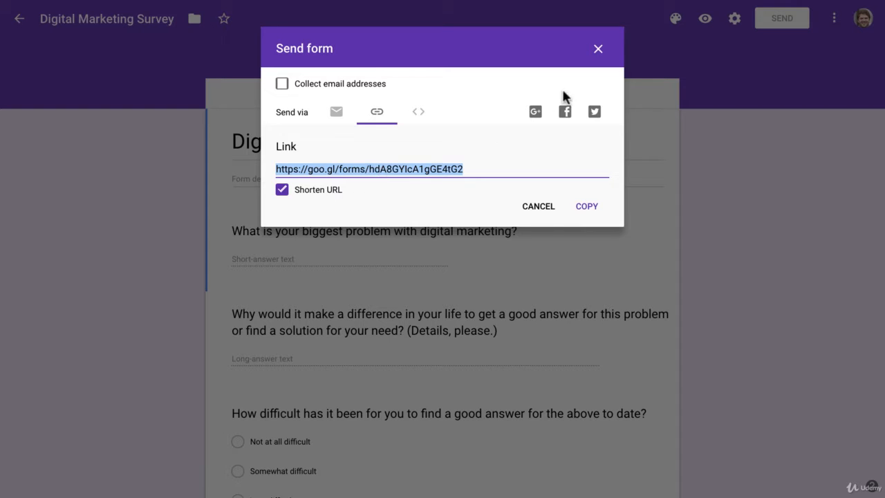
mouse_move(537, 206)
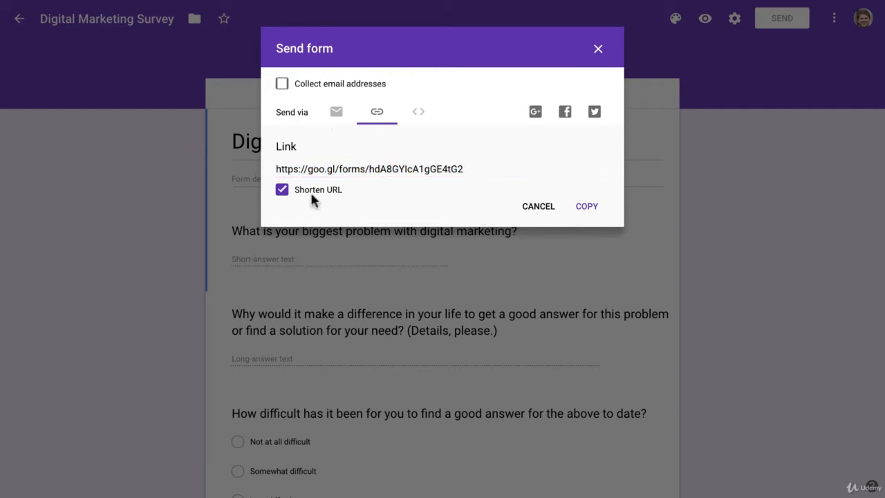
left_click(281, 190)
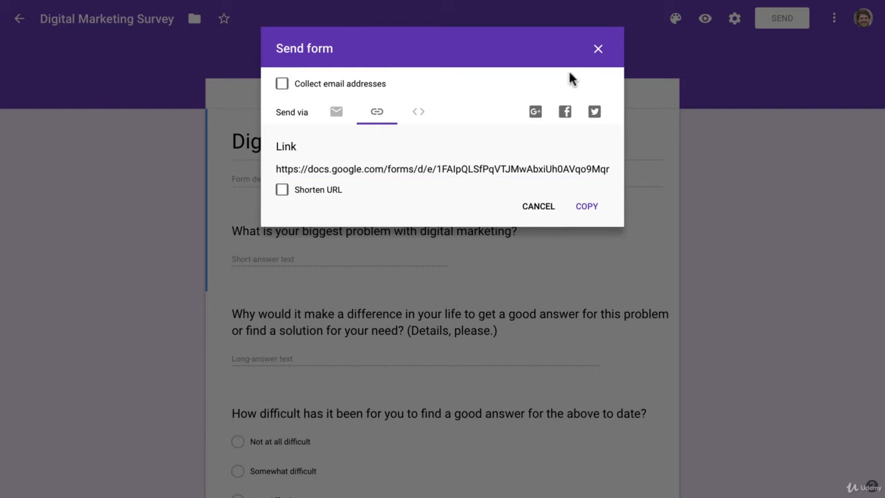
Step: Return to the email invitation tab of the Send form dialog
left_click(336, 111)
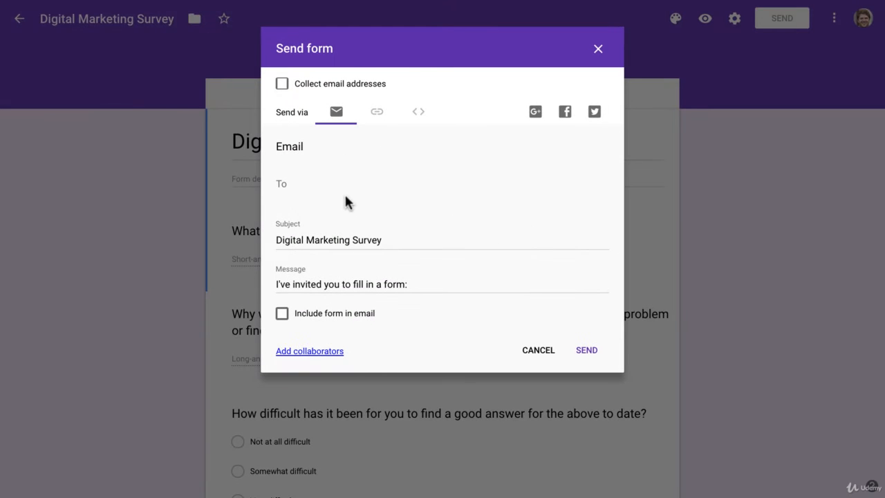
mouse_move(355, 208)
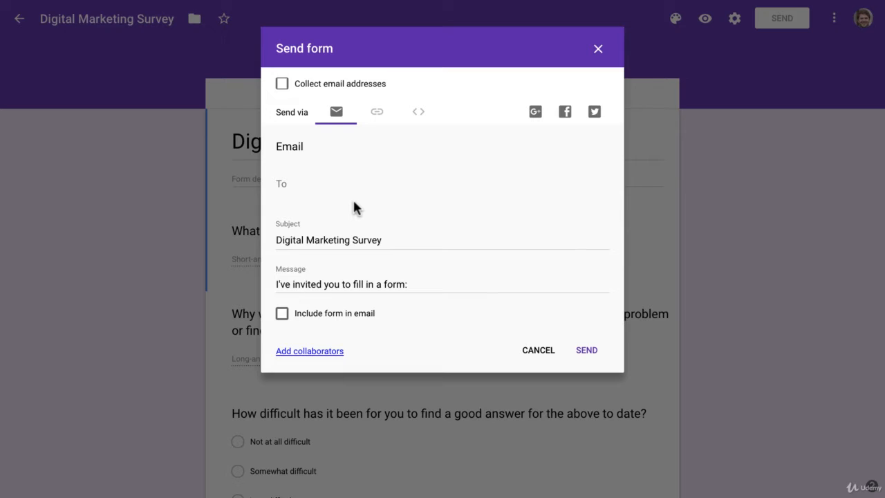
mouse_move(360, 202)
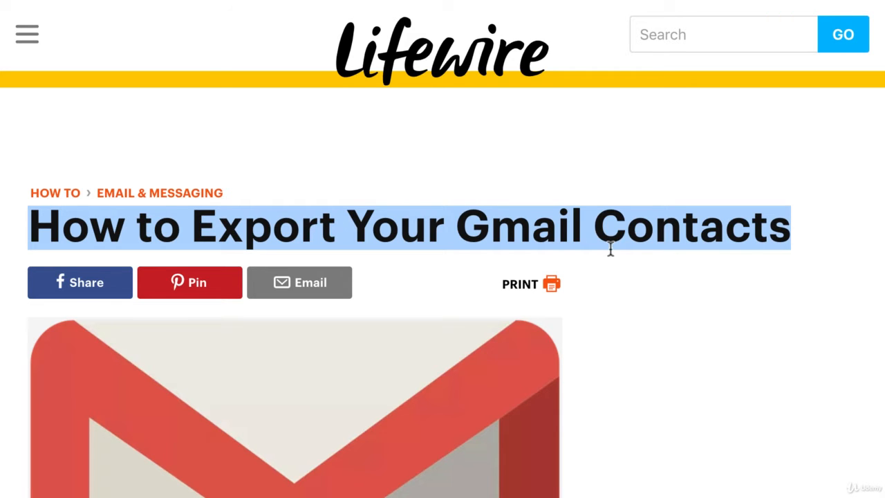
Step: Browse the top of Lifewire's 'How to Export Your Gmail Contacts' article
scroll("down", 3)
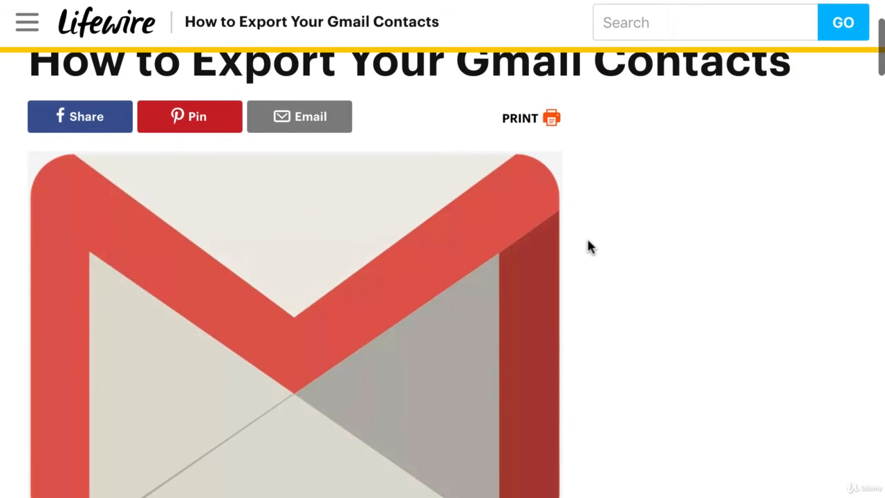
scroll("up", 3)
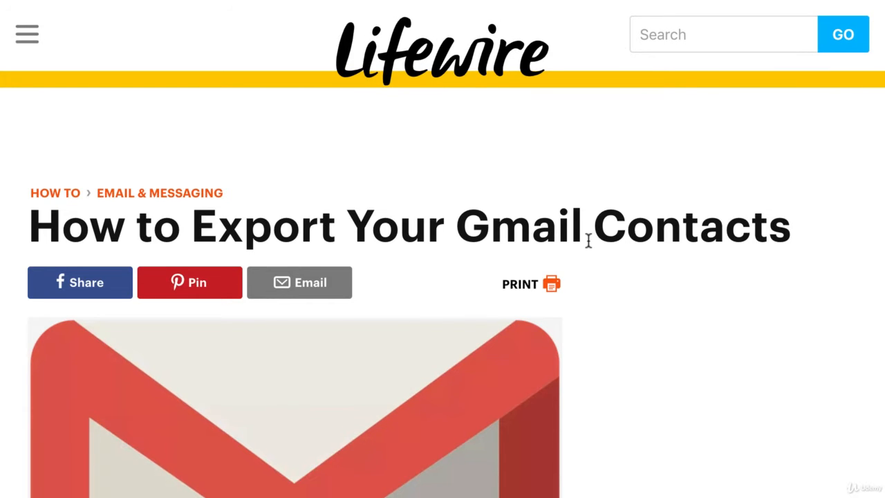
mouse_move(467, 231)
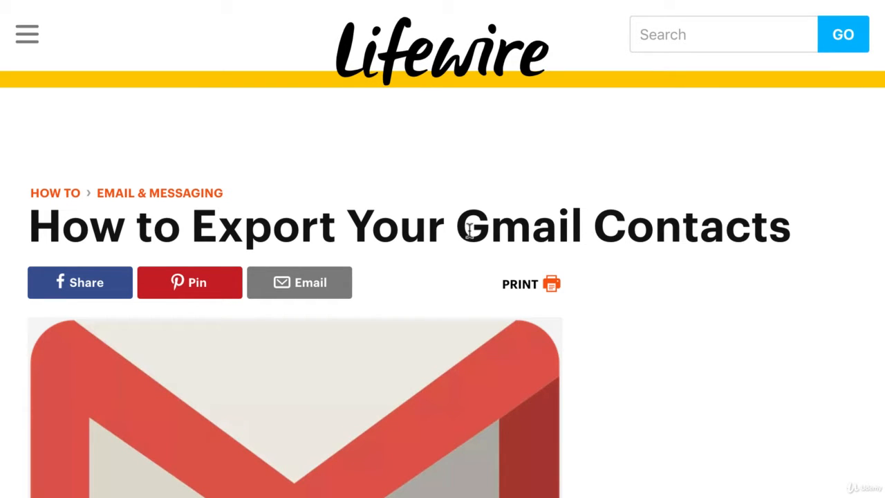
double_click(519, 224)
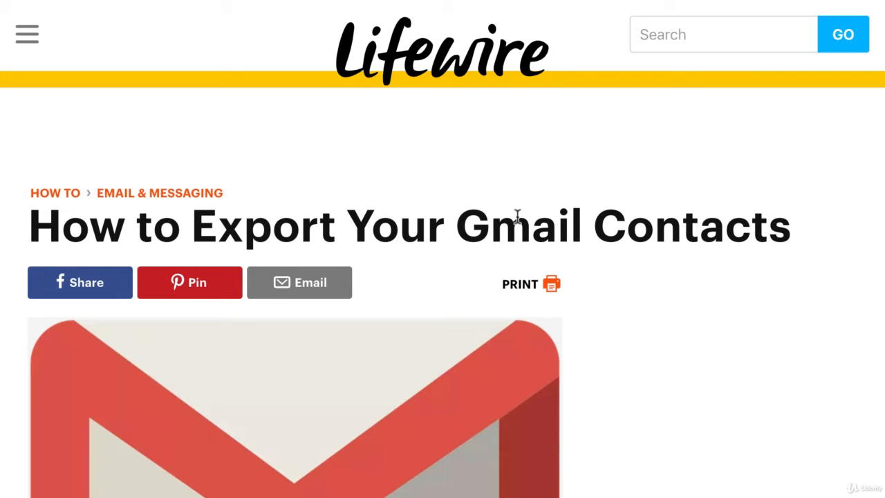
mouse_move(517, 216)
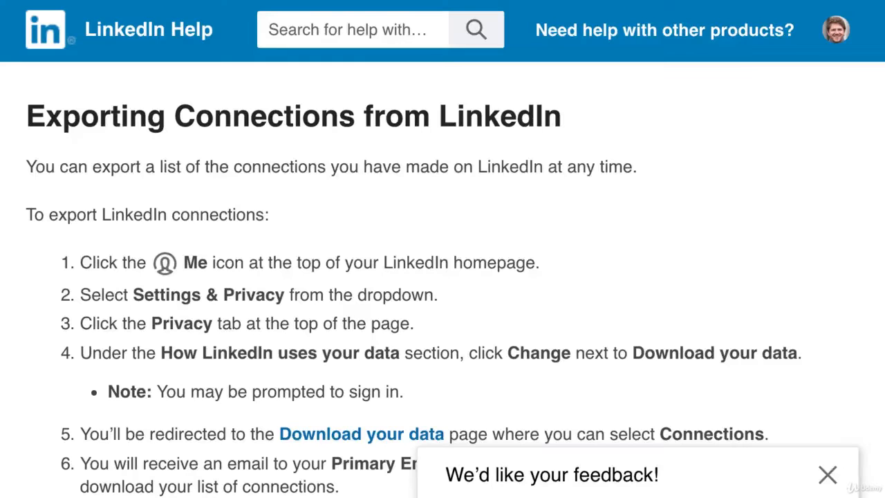
mouse_move(605, 249)
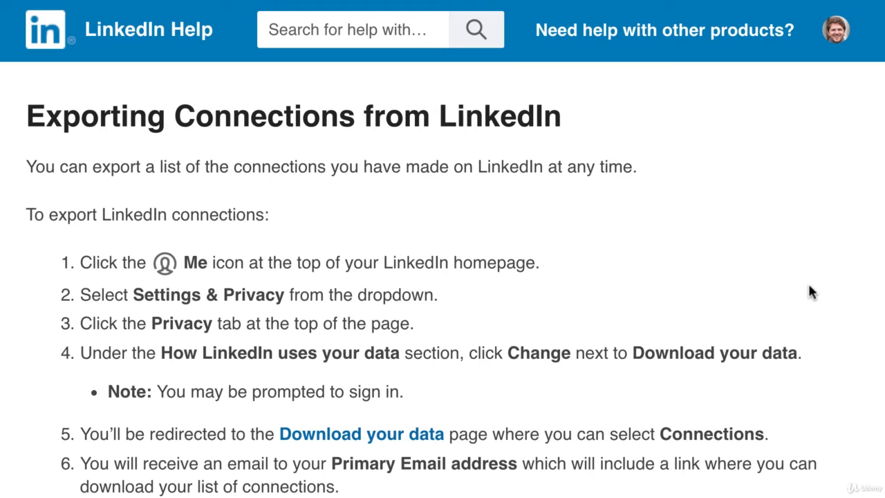
mouse_move(29, 122)
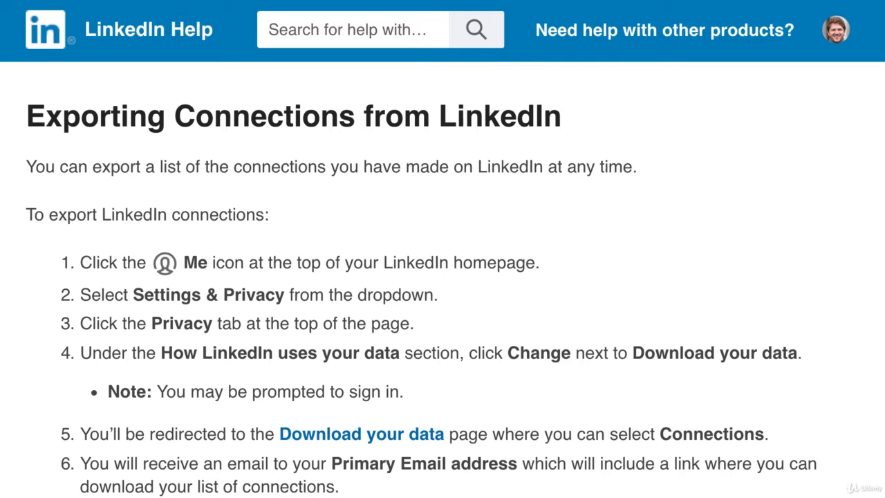
mouse_move(577, 254)
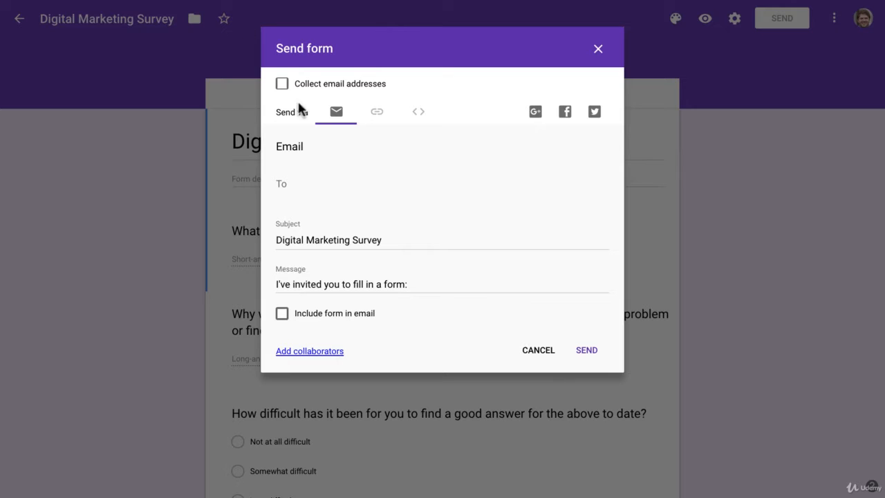
mouse_move(355, 181)
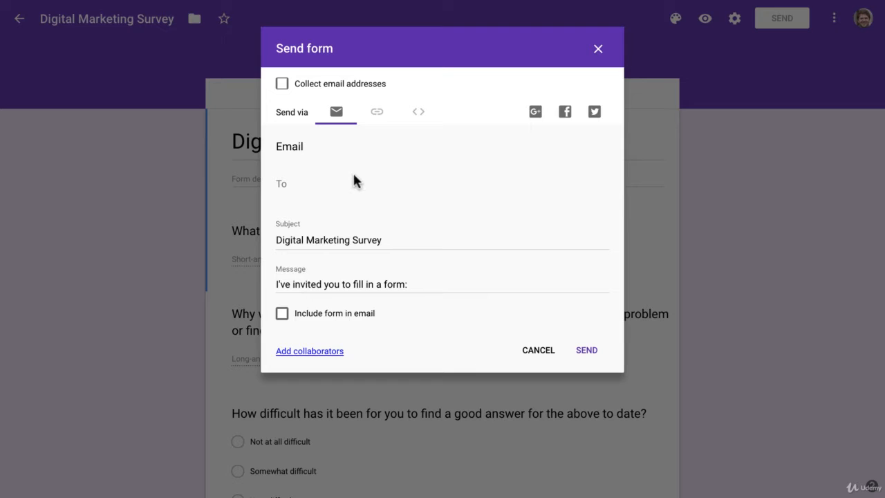
mouse_move(387, 280)
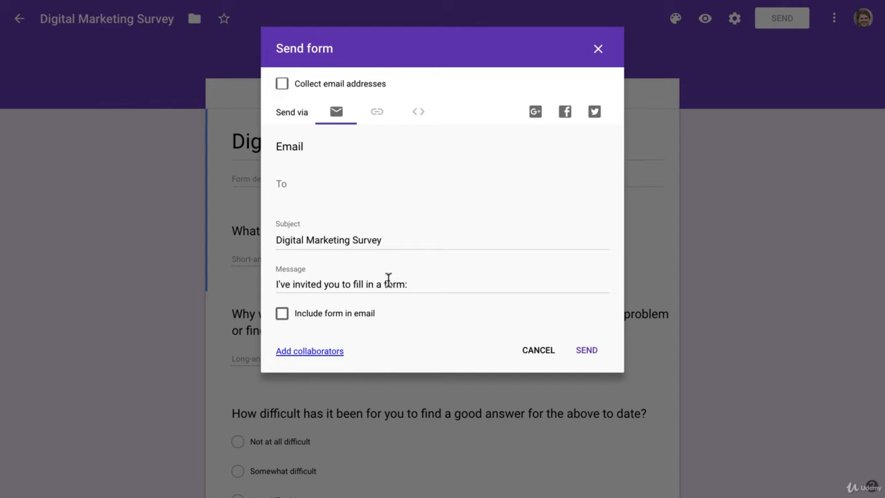
mouse_move(277, 283)
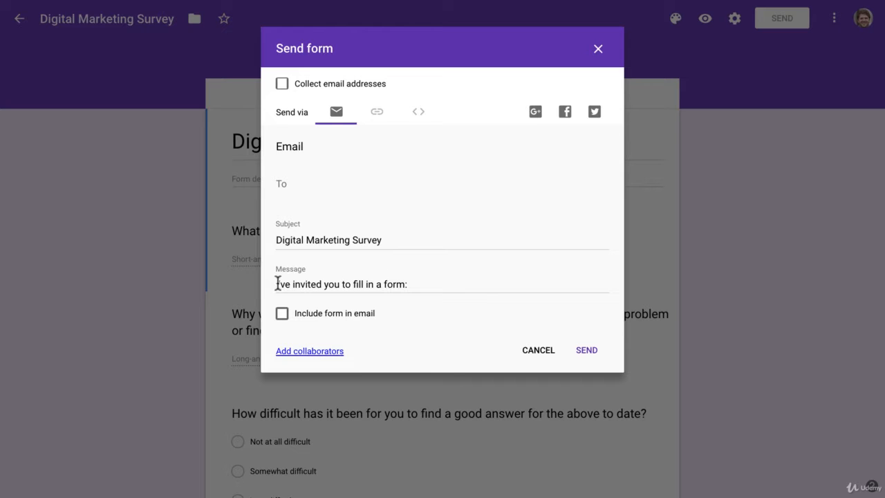
Step: Place the cursor in the invitation's Message field to edit the default text
left_click(407, 284)
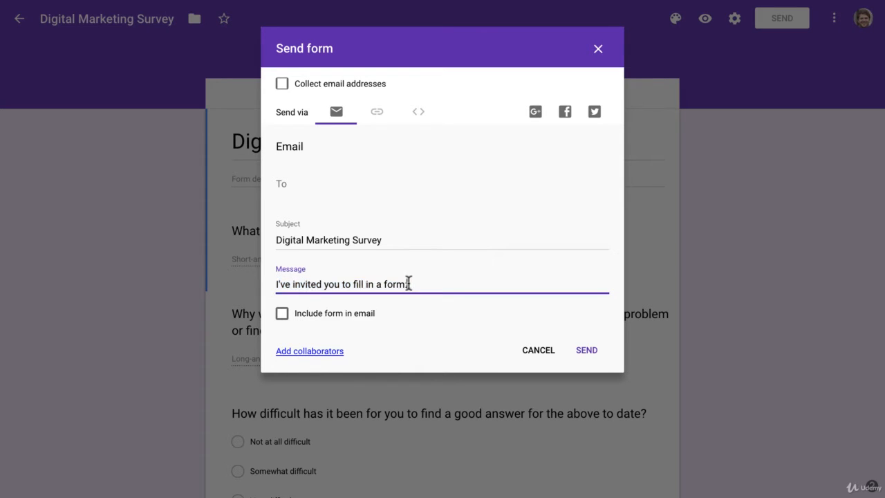
mouse_move(468, 284)
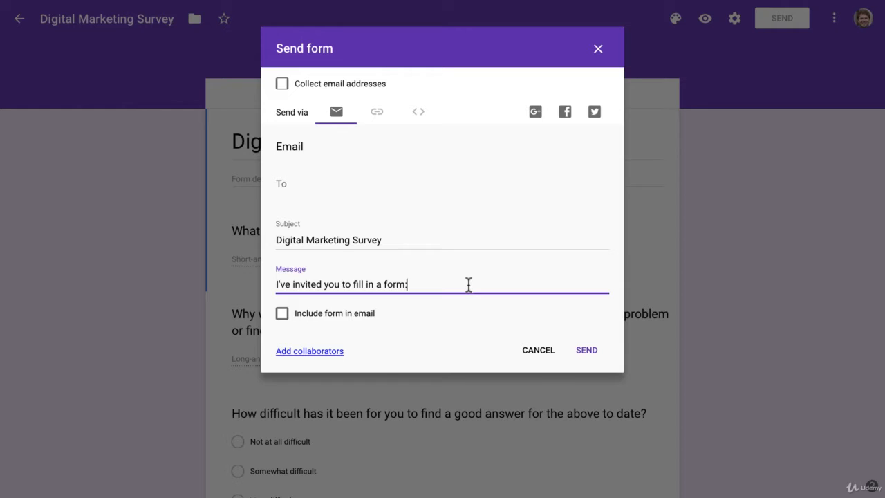
mouse_move(451, 286)
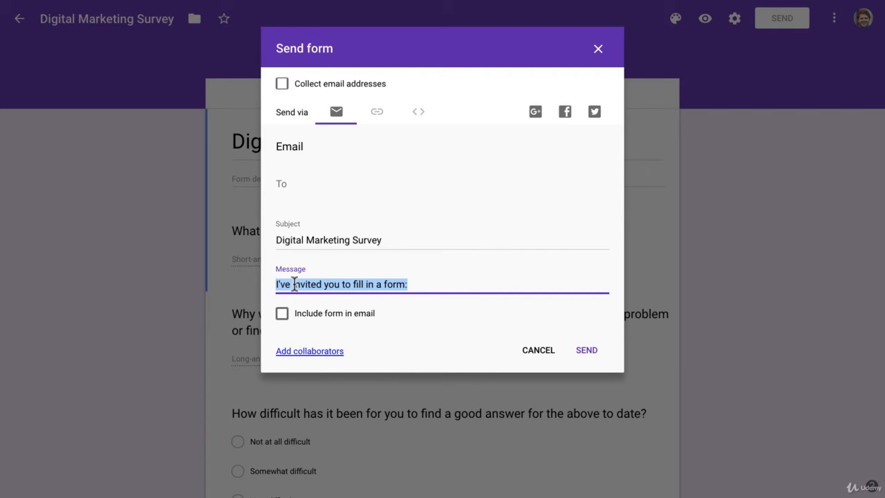
mouse_move(332, 284)
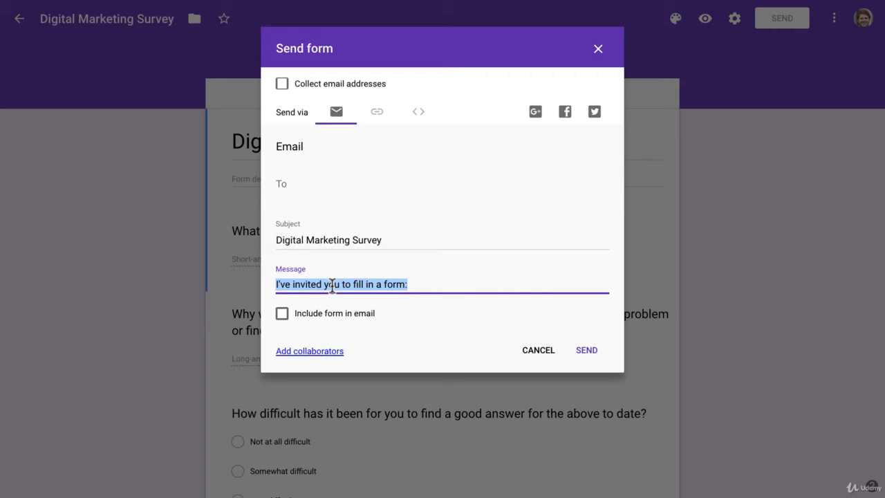
mouse_move(410, 299)
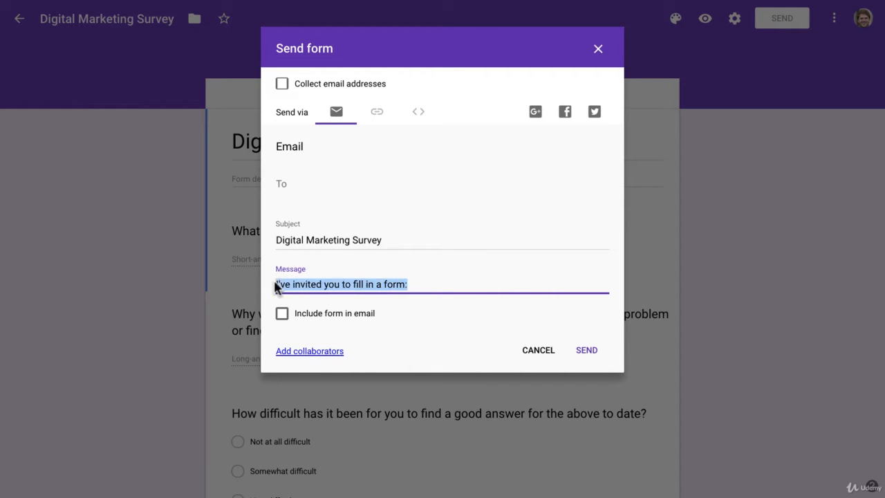
Step: Draft a 'Can you spare ... mins' message, then select it all to rewrite
type("Can you")
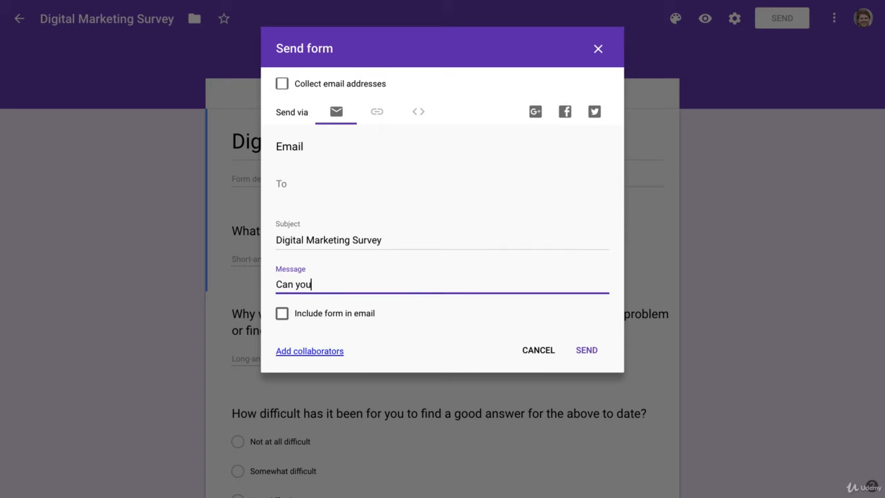
type("spare in")
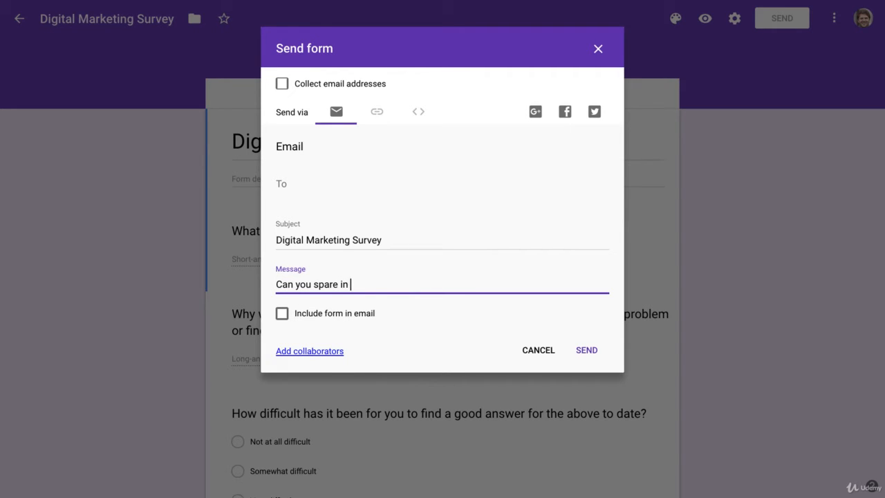
type("mins...")
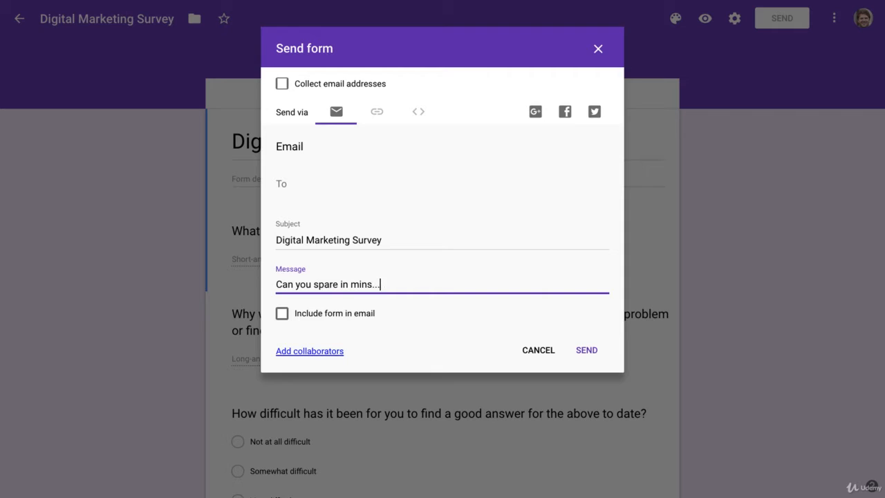
mouse_move(315, 285)
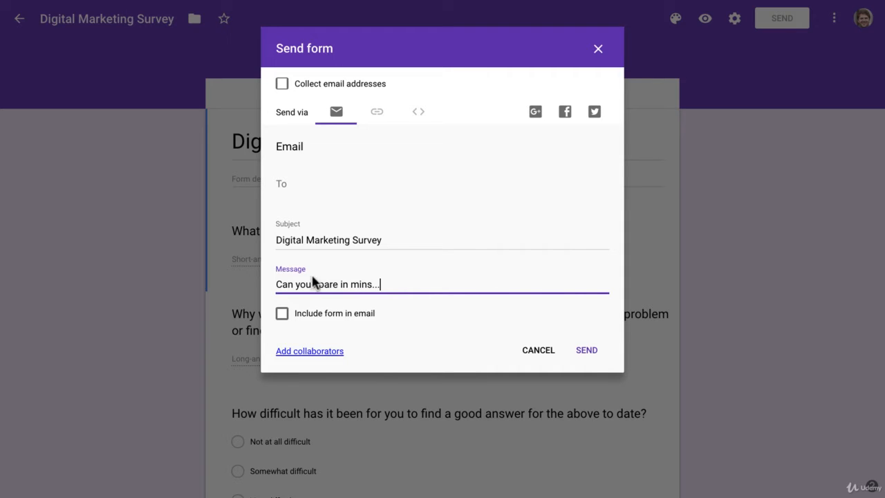
mouse_move(322, 284)
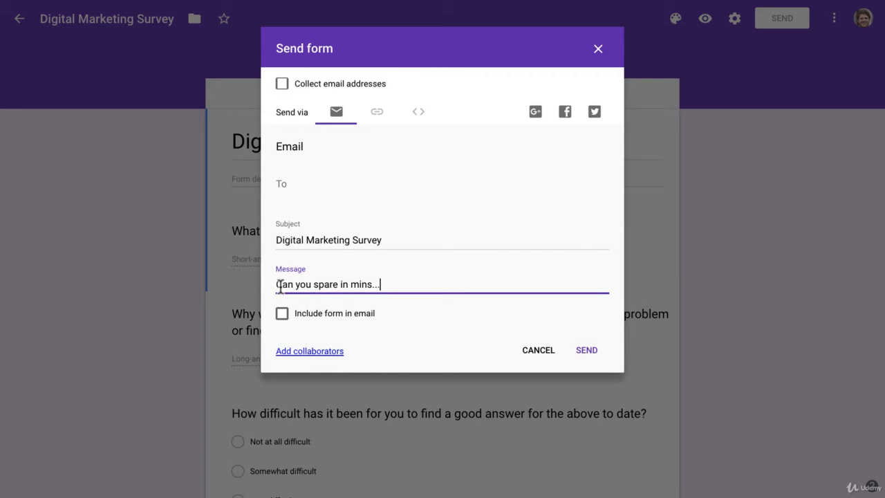
triple_click(327, 284)
type("I")
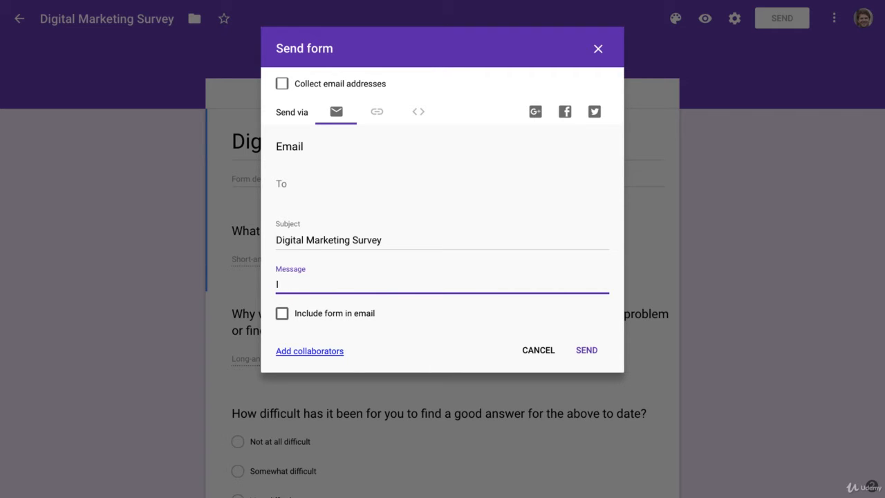
Step: Rewrite it as 'I'm creating a new course for you and I'd love your input', then select it to replace
type("m creating")
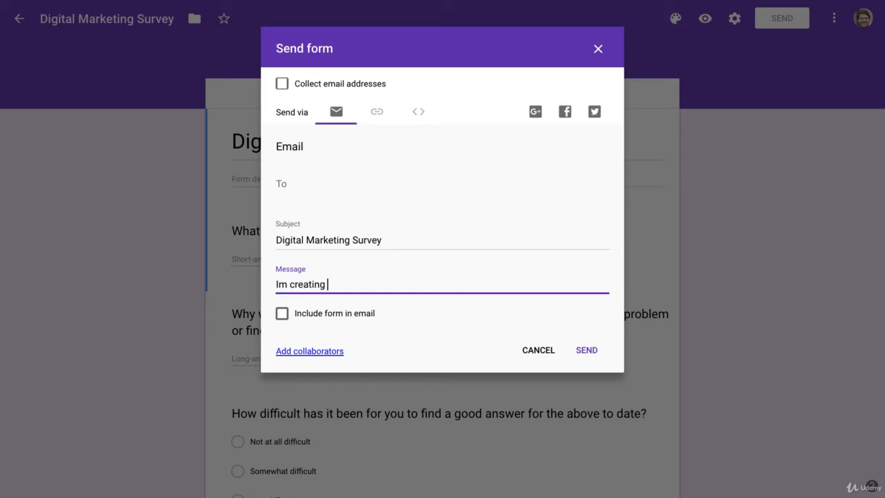
type("new courses fo")
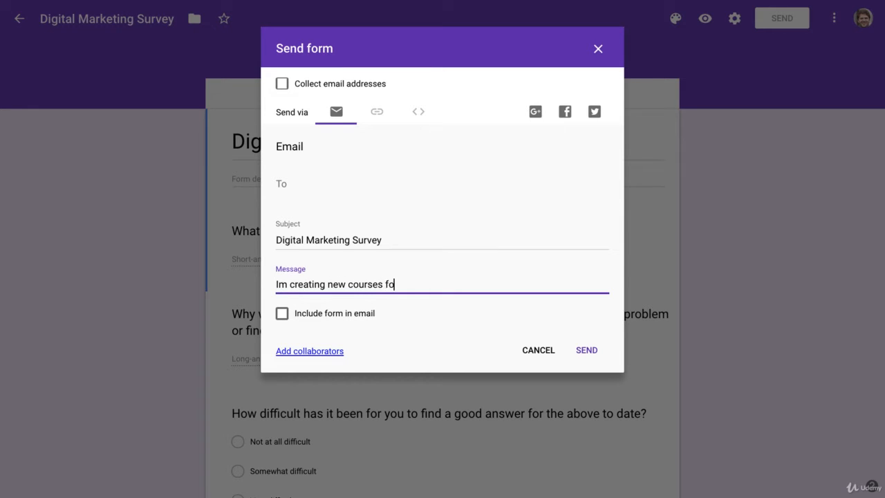
type("a")
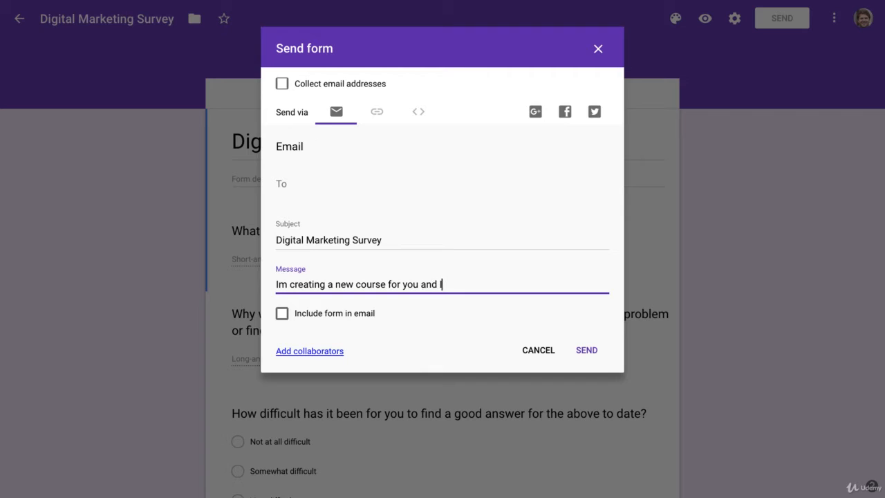
type("I'd love")
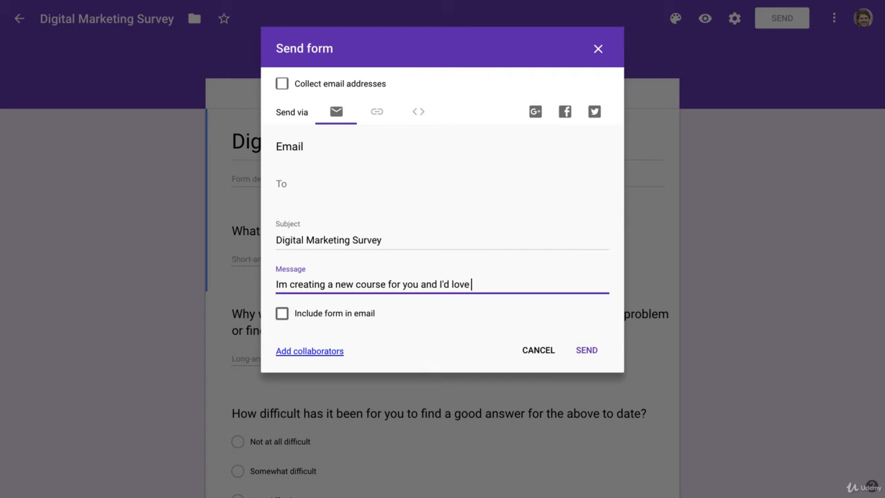
type("your inptu==")
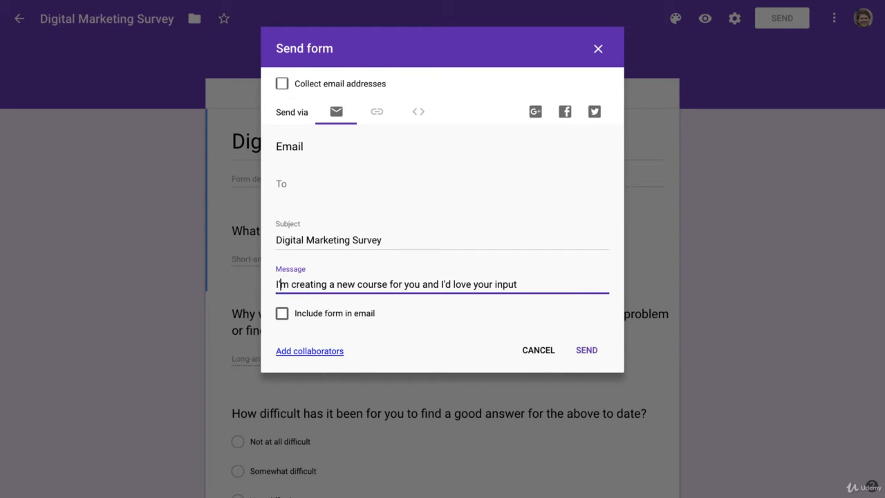
double_click(359, 284)
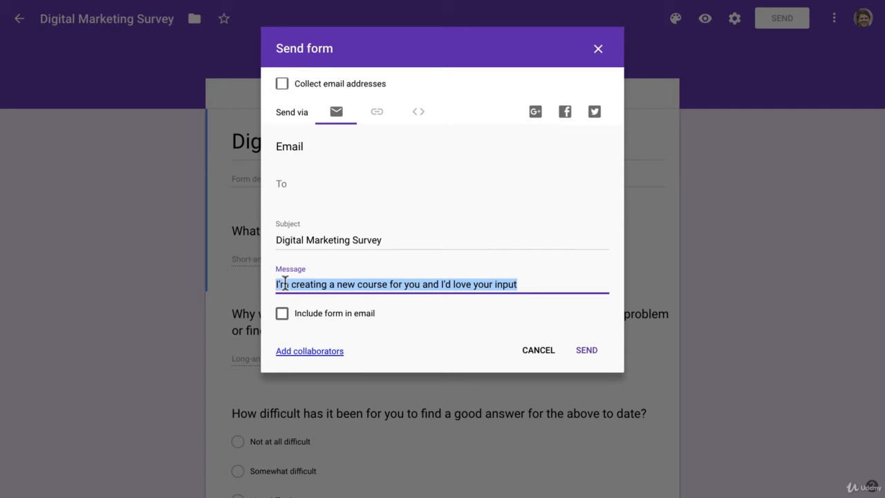
mouse_move(315, 284)
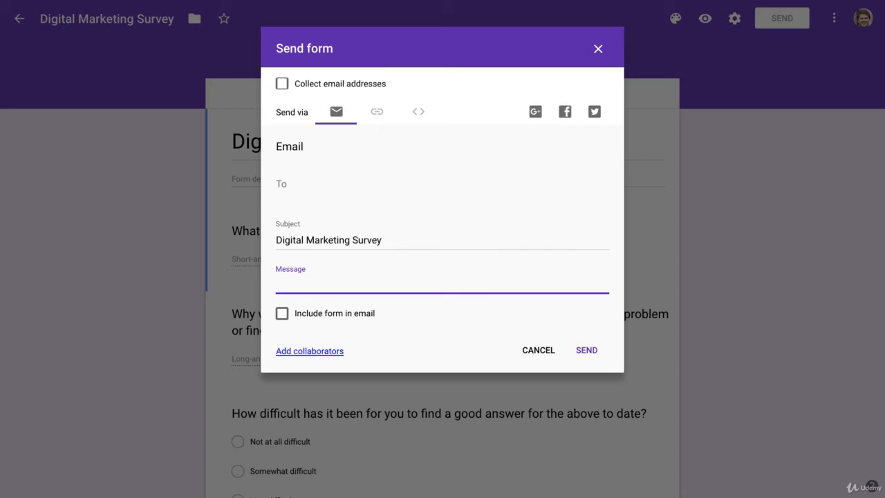
Step: Write 'Hey Daragh, could (try to) solve your problems as an online instructor?' as the message
type("Hey")
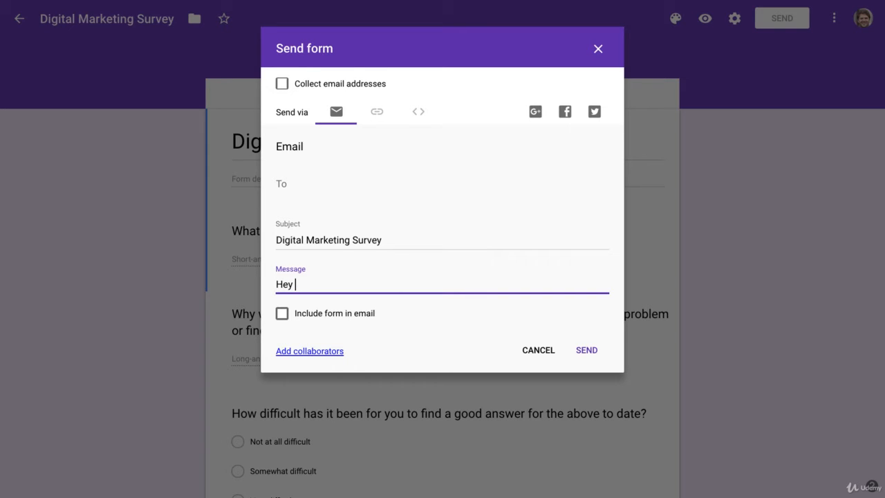
type("dara")
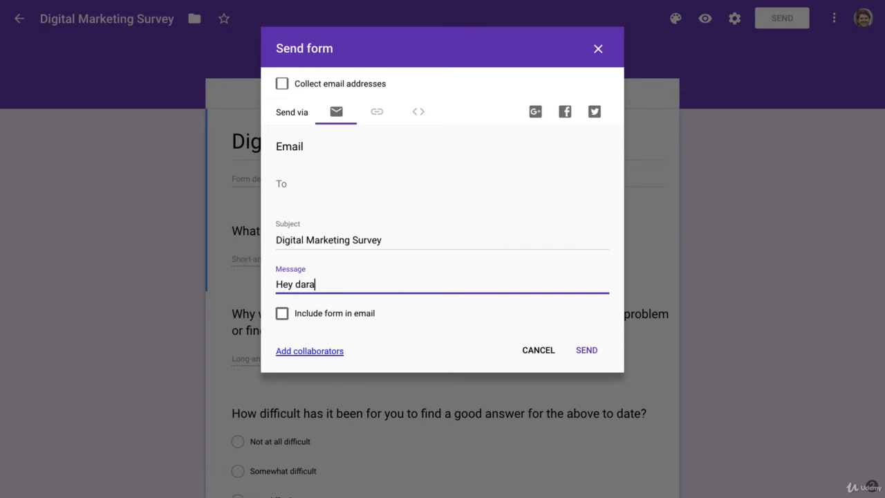
type("gh, could")
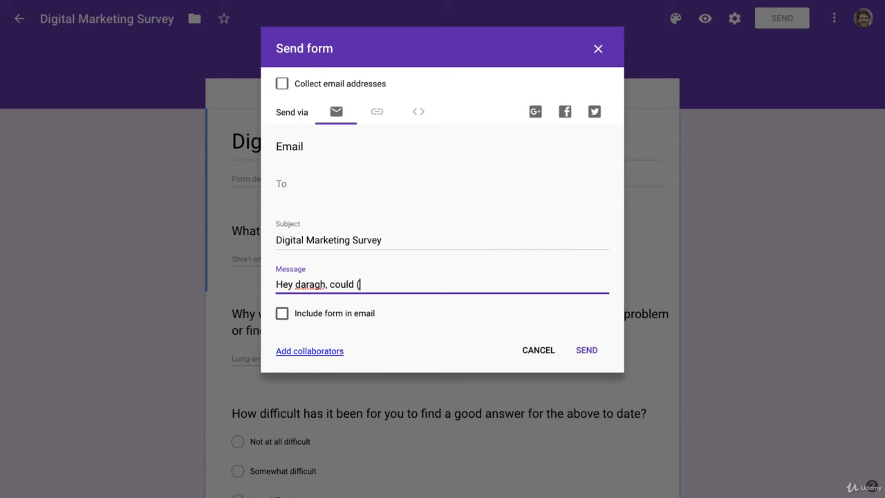
type("(try to")
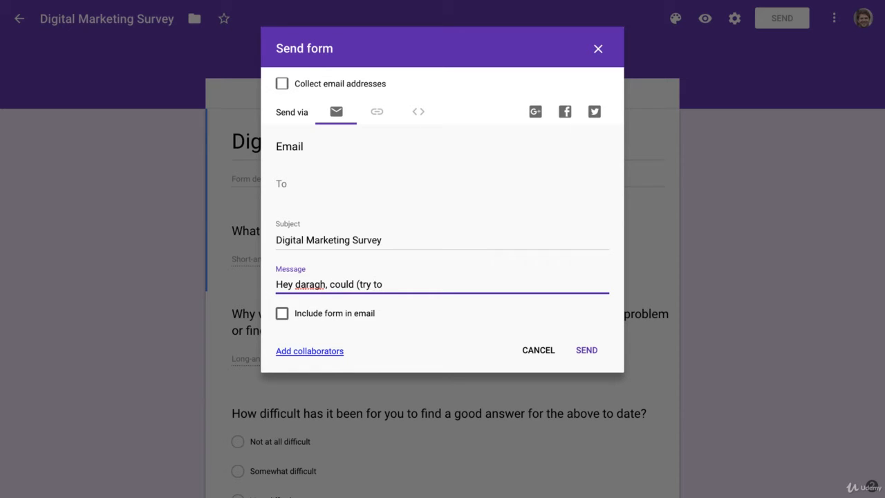
type("solve")
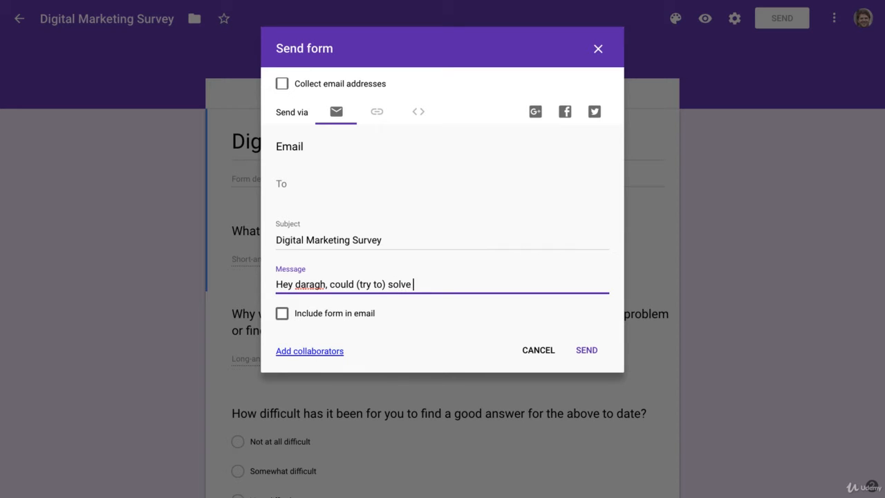
type("your problems a")
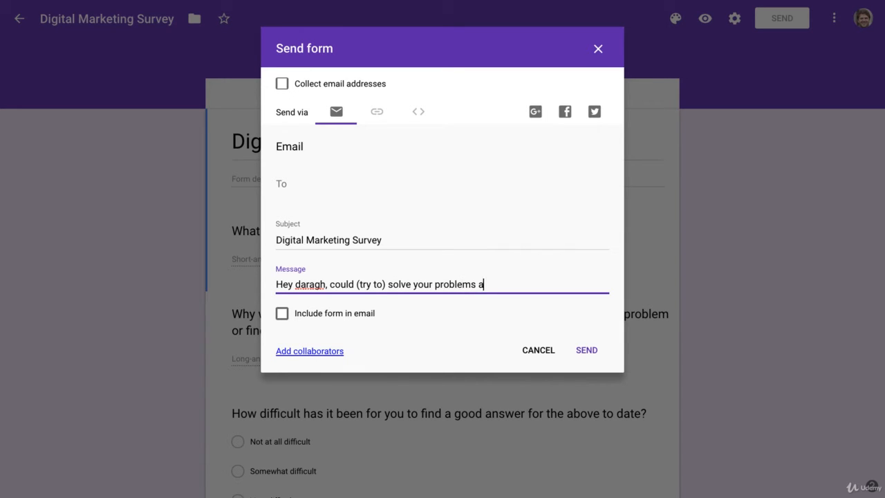
type("s an online in")
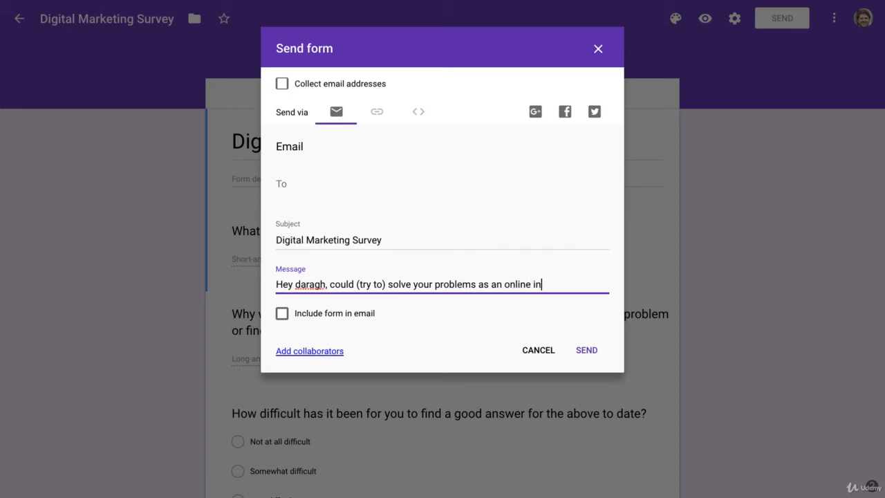
type("structor")
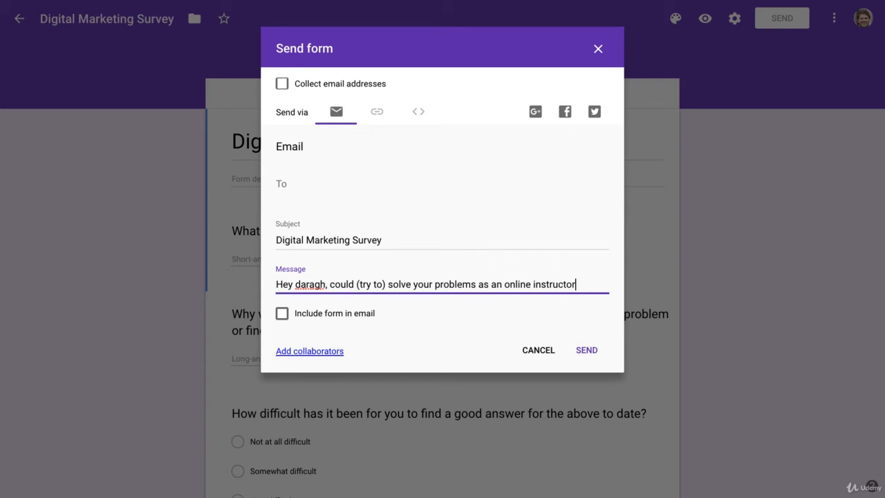
type("?")
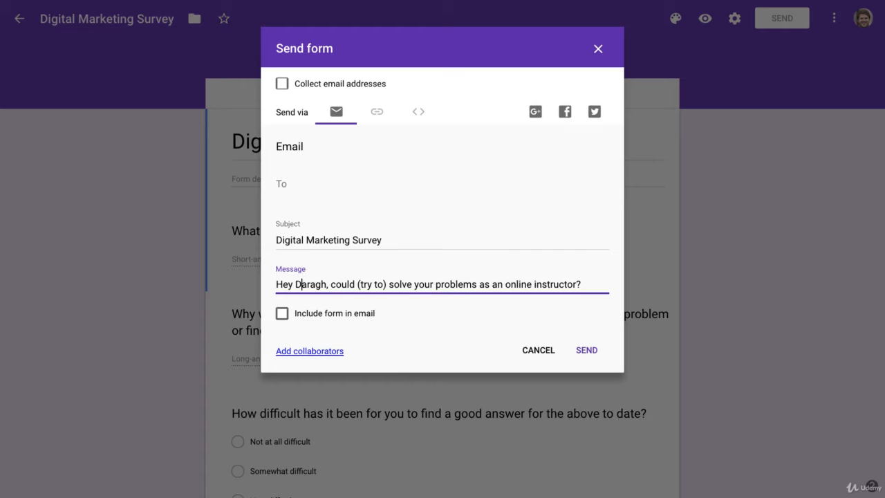
mouse_move(427, 284)
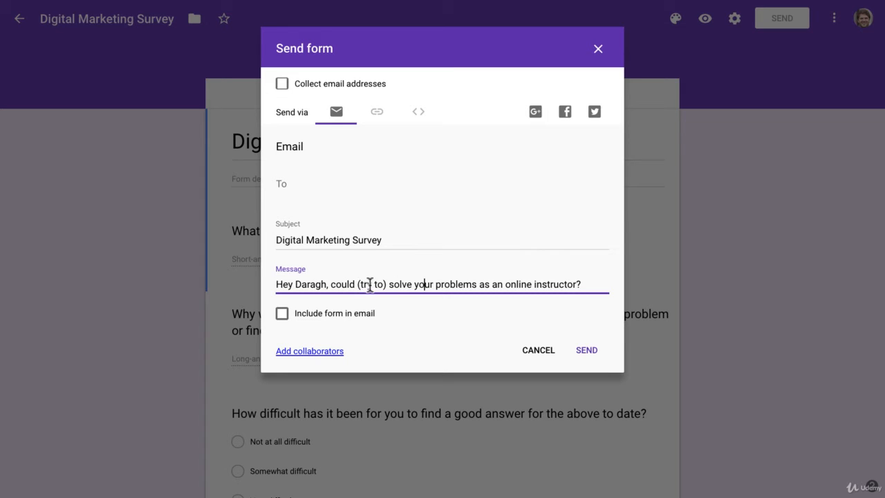
Step: Select the word 'try', then select the whole custom message line
double_click(370, 284)
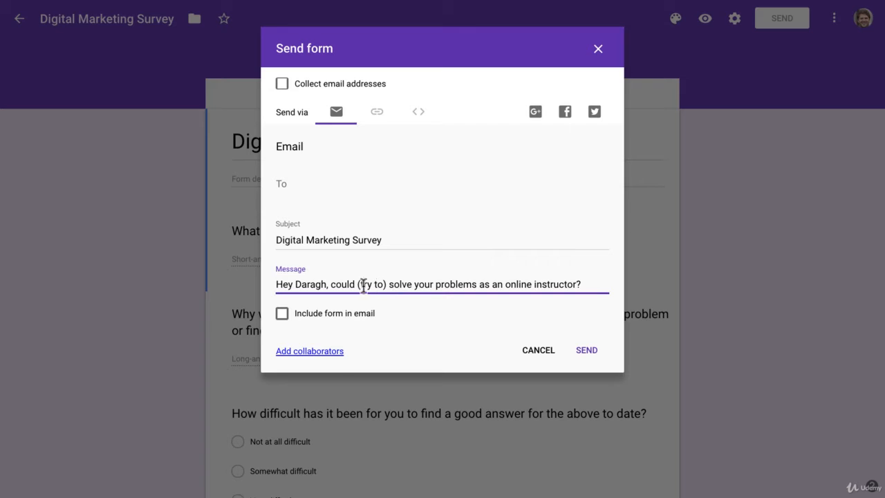
double_click(371, 284)
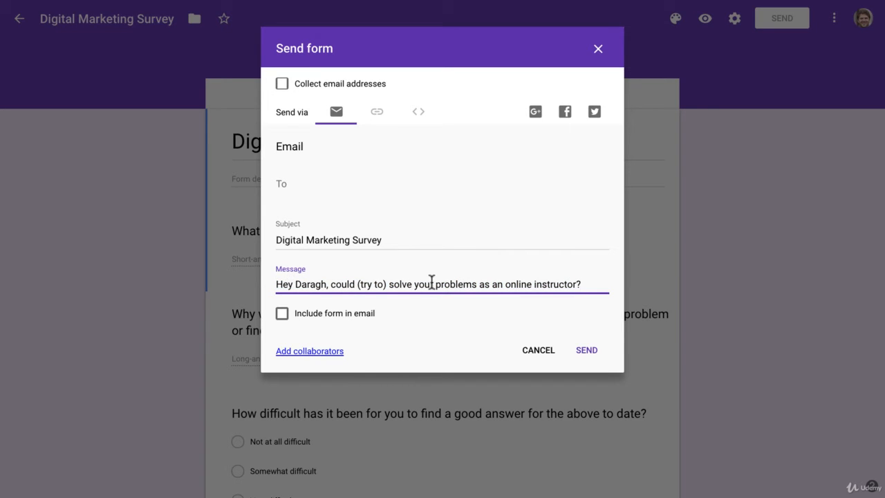
mouse_move(463, 284)
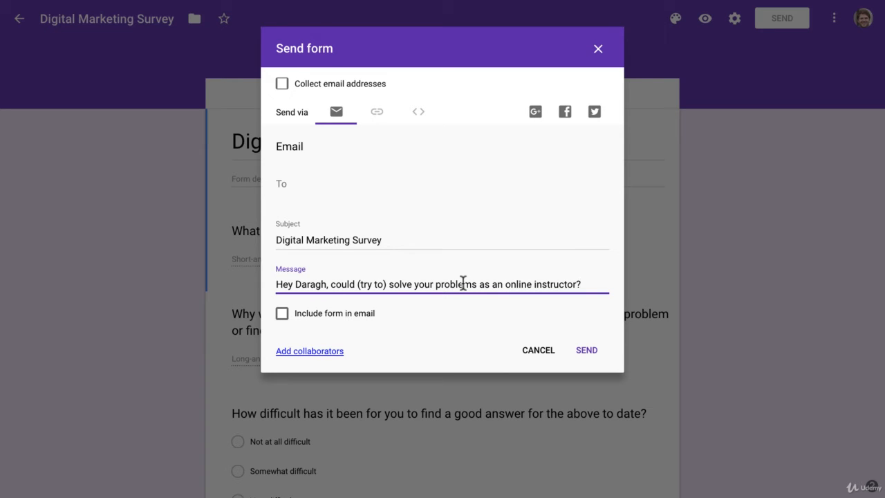
mouse_move(556, 284)
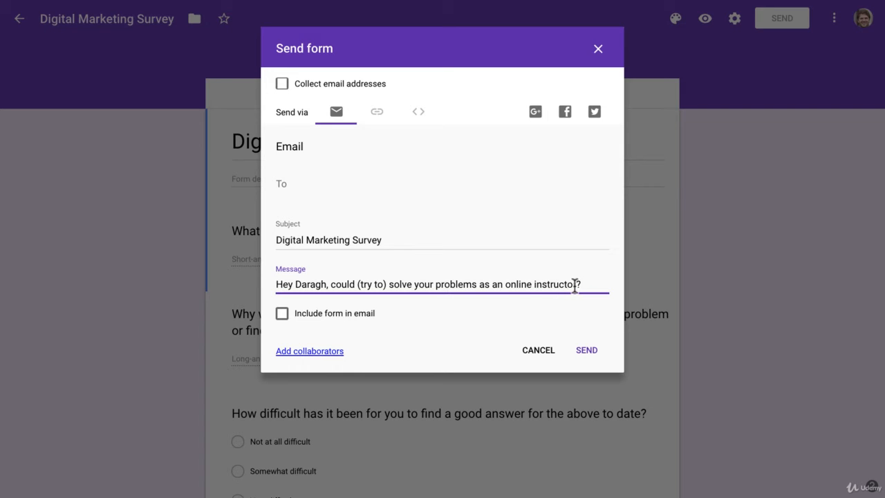
triple_click(428, 284)
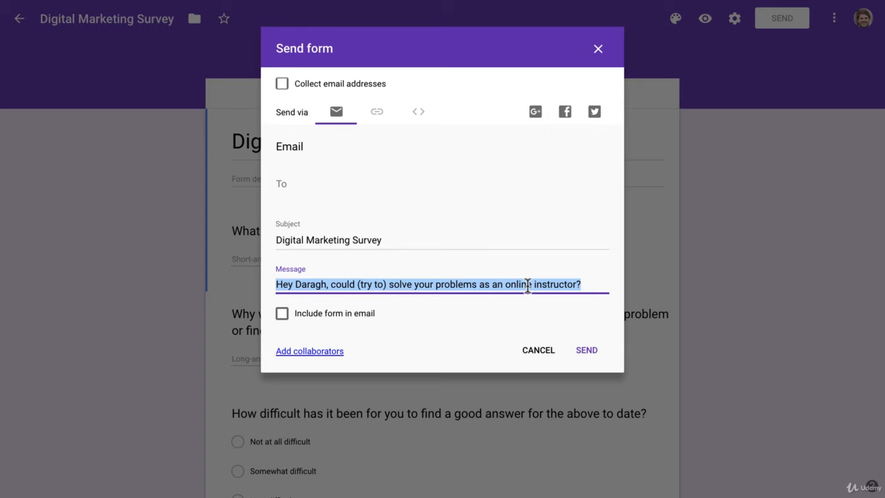
Step: Close the Send form dialog unsent and reopen it with the default invitation message
left_click(597, 49)
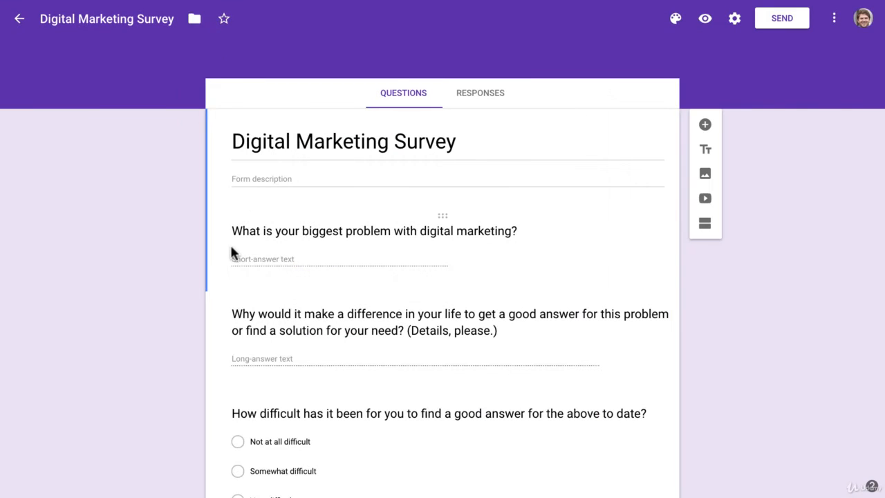
left_click(781, 18)
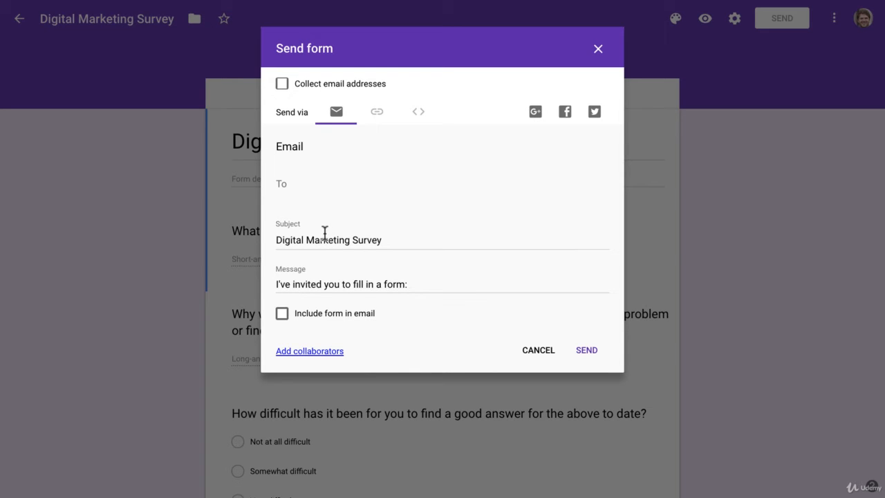
mouse_move(484, 212)
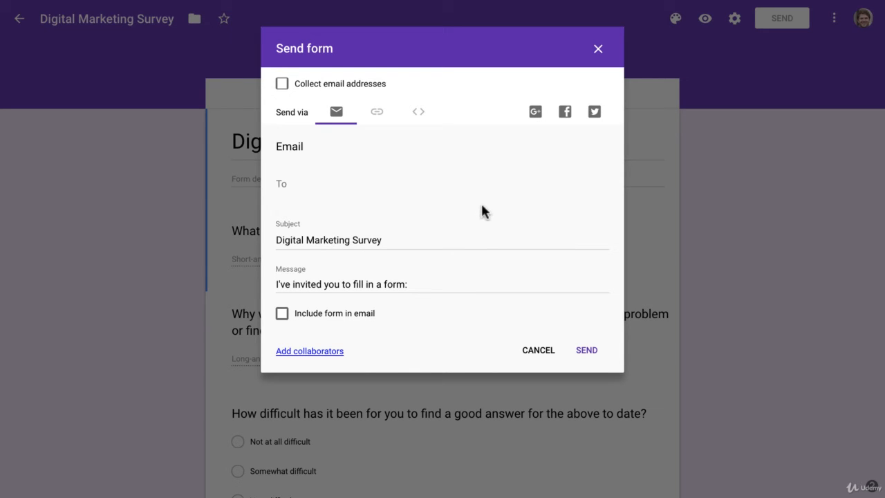
mouse_move(565, 126)
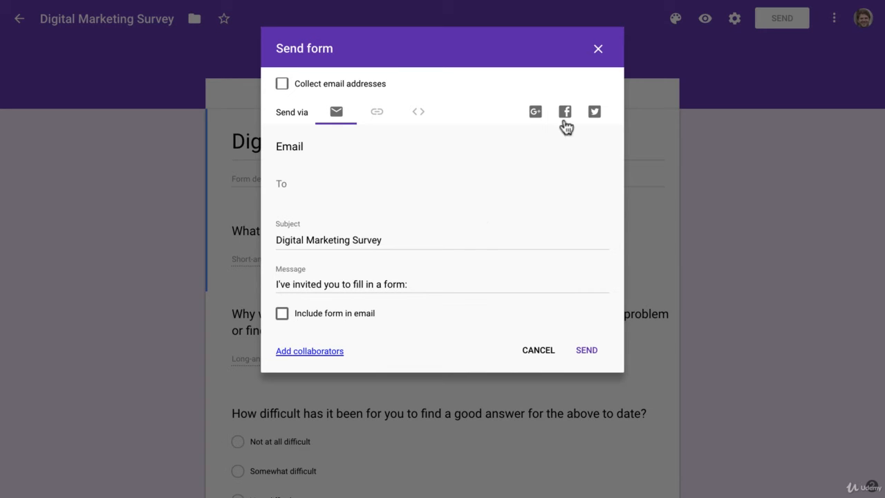
mouse_move(596, 133)
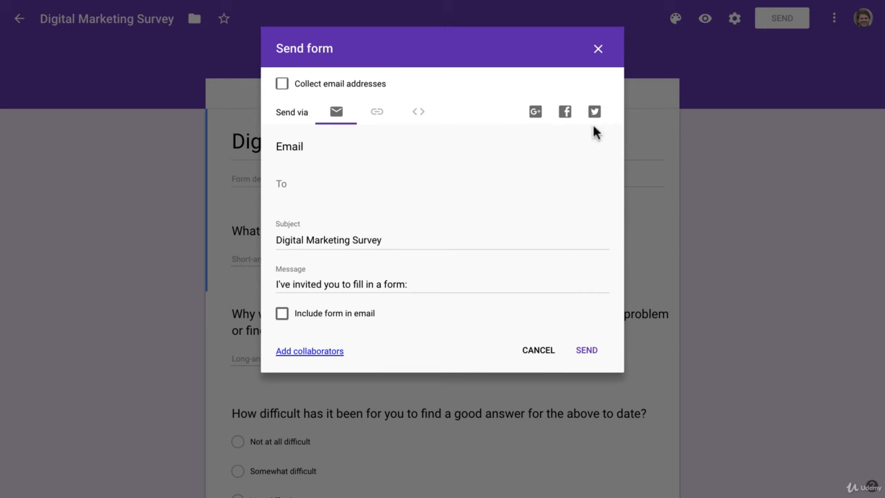
mouse_move(493, 215)
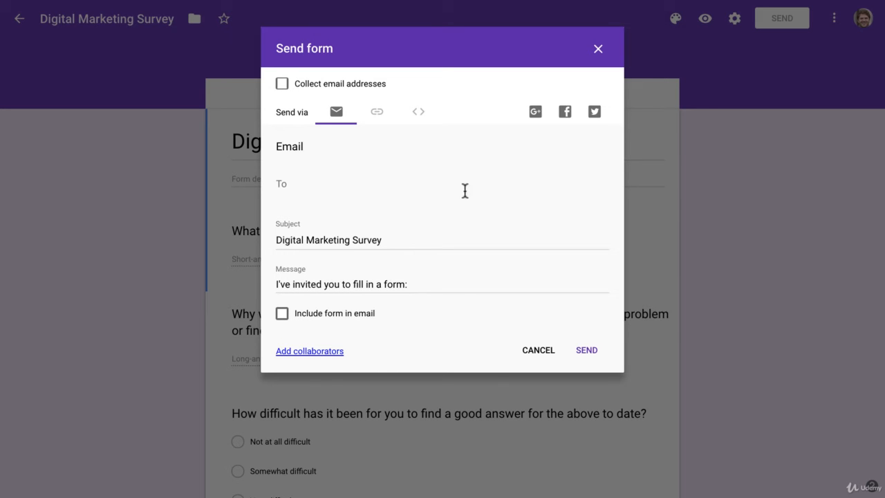
mouse_move(598, 49)
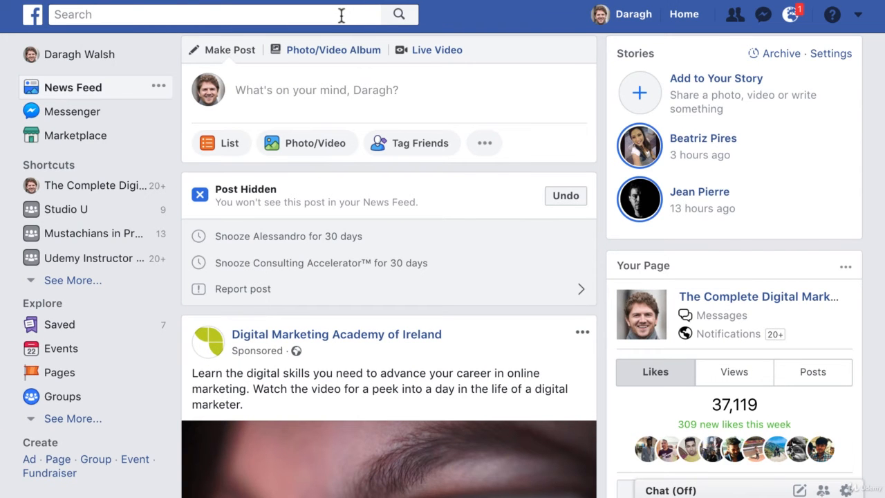
Step: Search Facebook for 'financial independence' and filter results to Groups
scroll("down", 3)
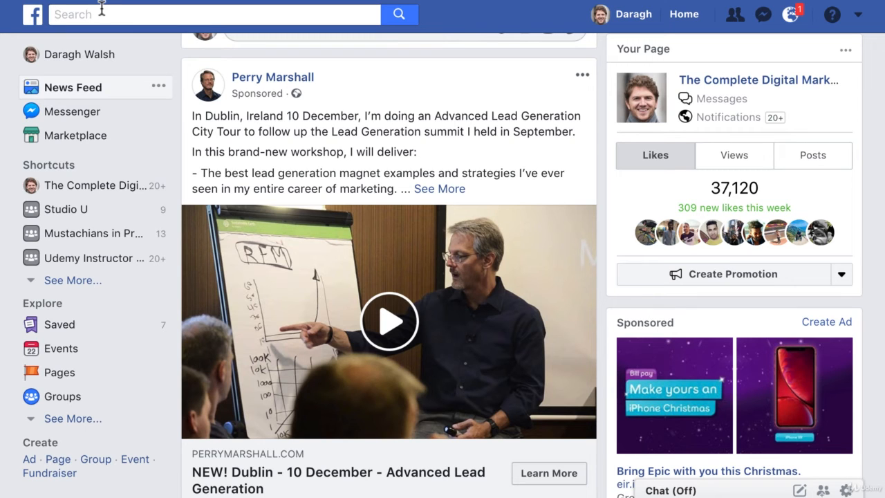
type("f")
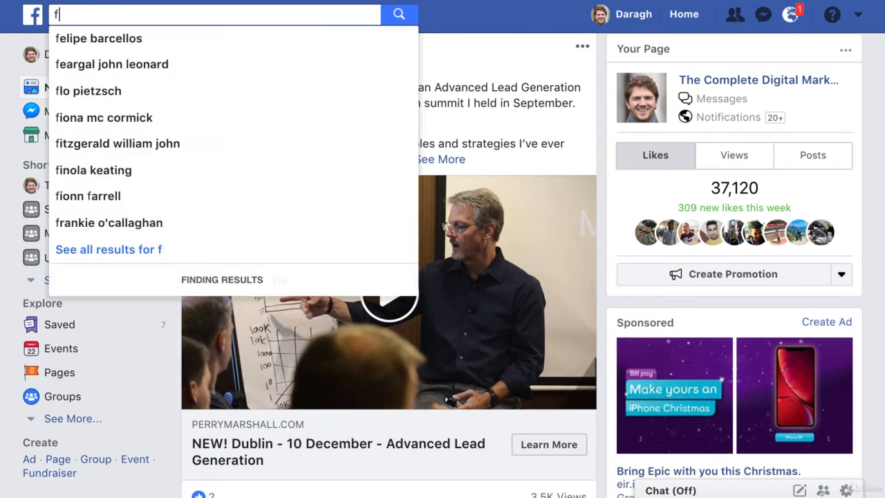
type("inancial inde")
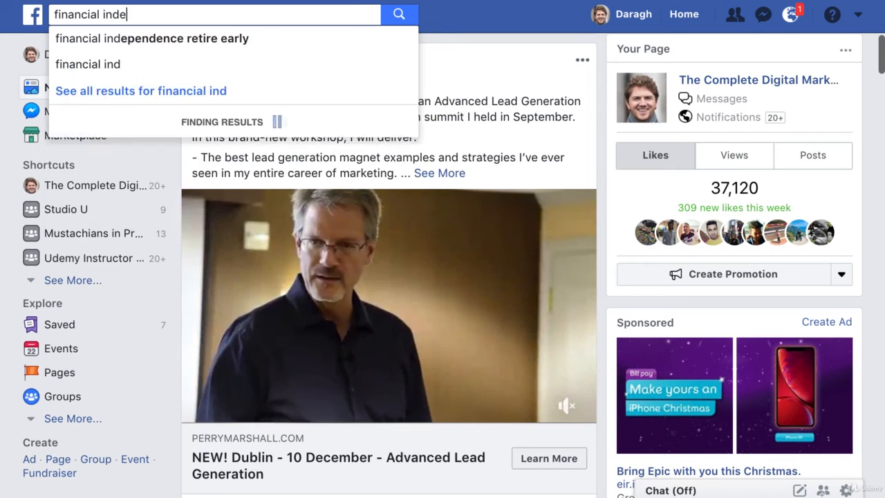
type("o")
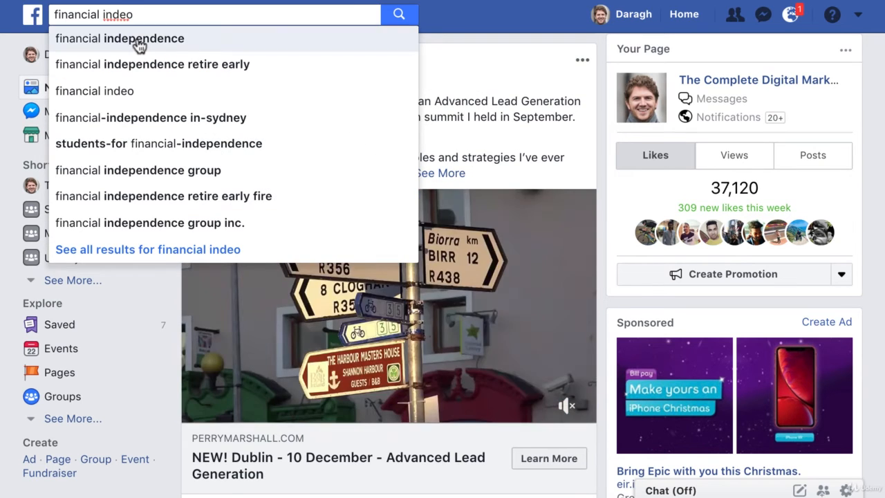
left_click(119, 38)
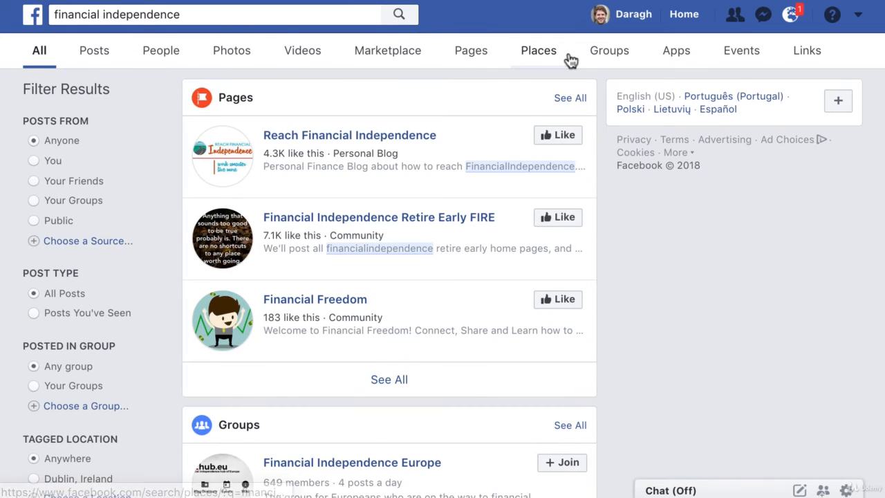
left_click(609, 50)
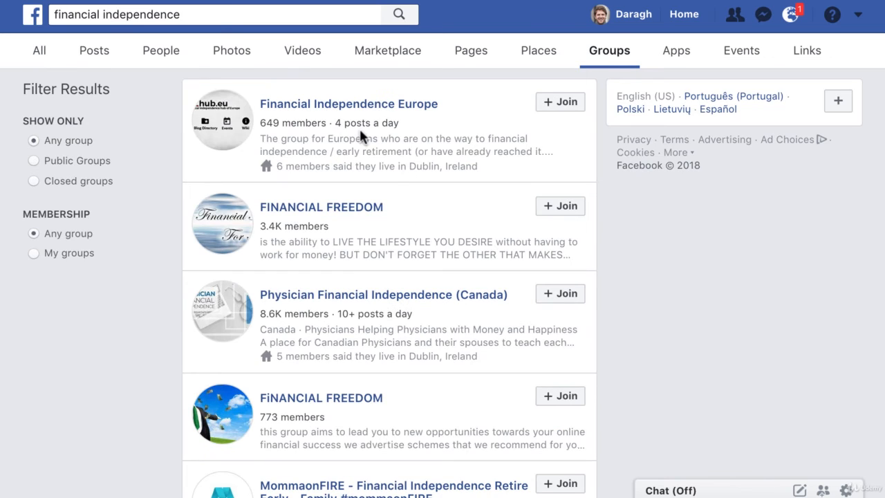
mouse_move(348, 104)
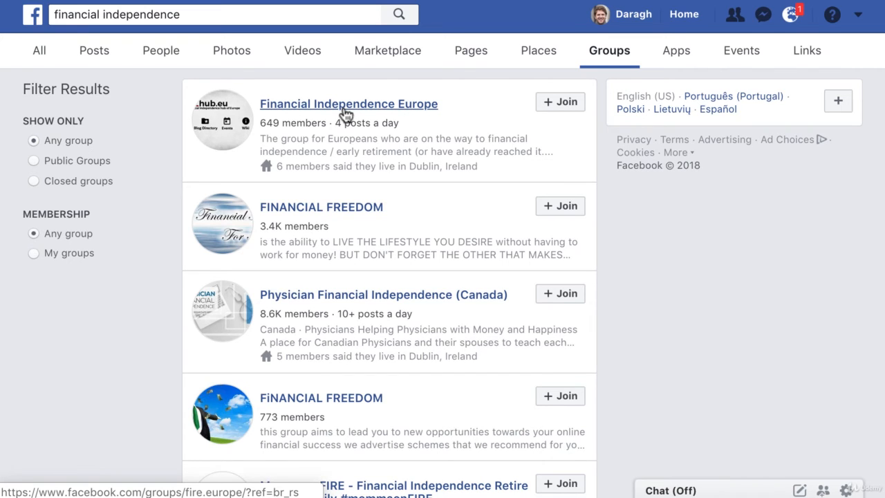
mouse_move(339, 105)
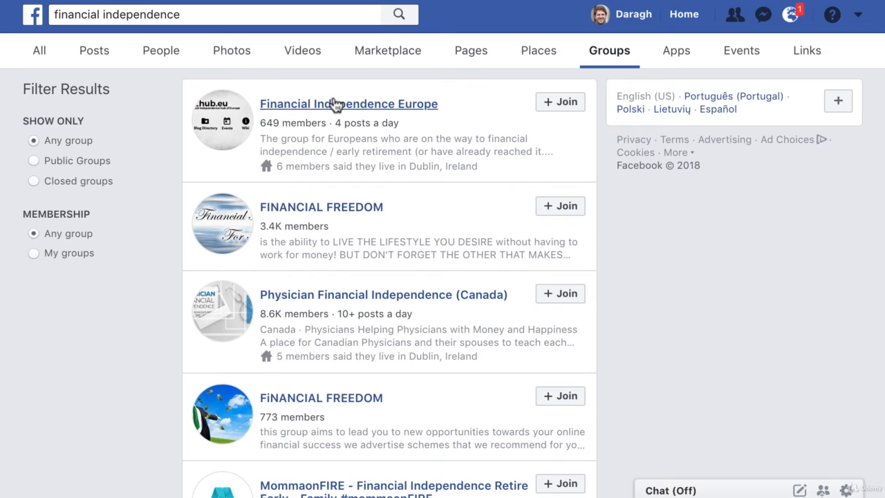
Step: Scroll through the group results such as Financial Independence Europe
scroll("down", 3)
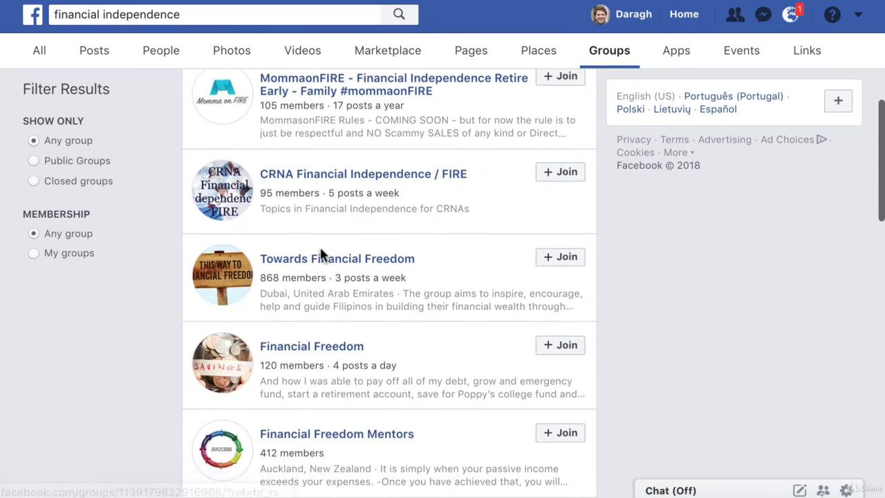
scroll("down", 3)
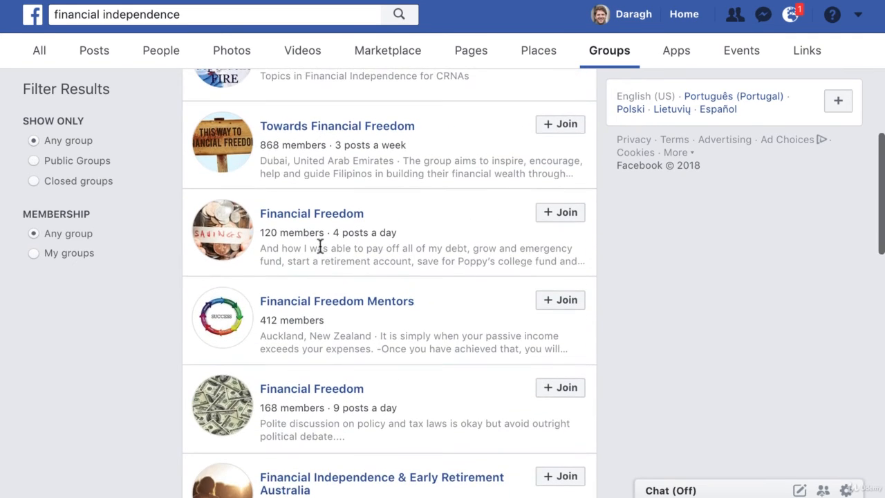
scroll("up", 3)
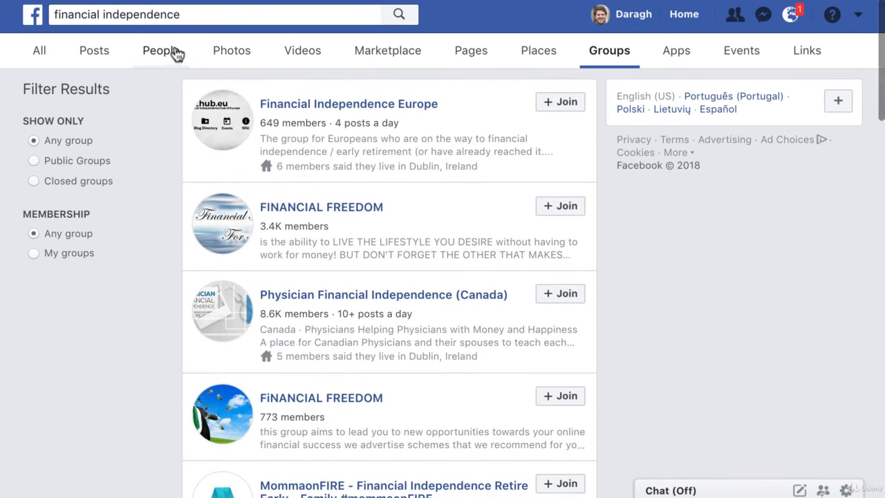
Step: Start a new Facebook group search for 'vegans'
left_click(215, 14)
type("vegans")
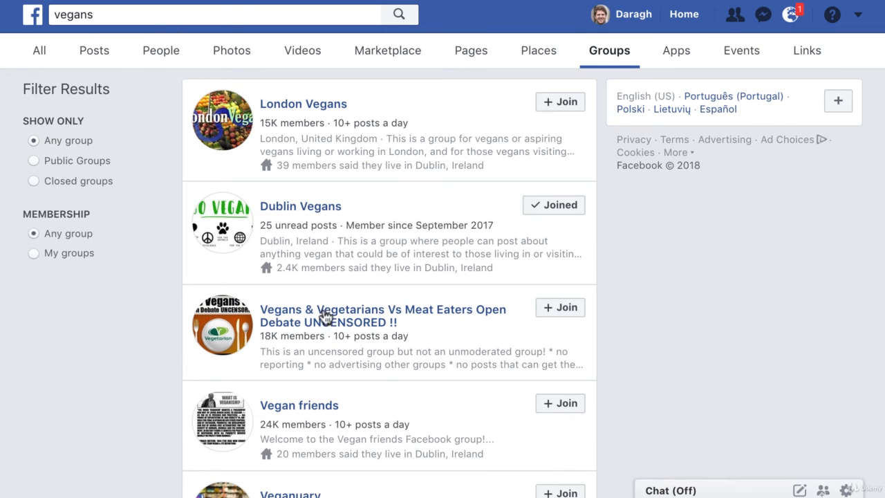
mouse_move(266, 337)
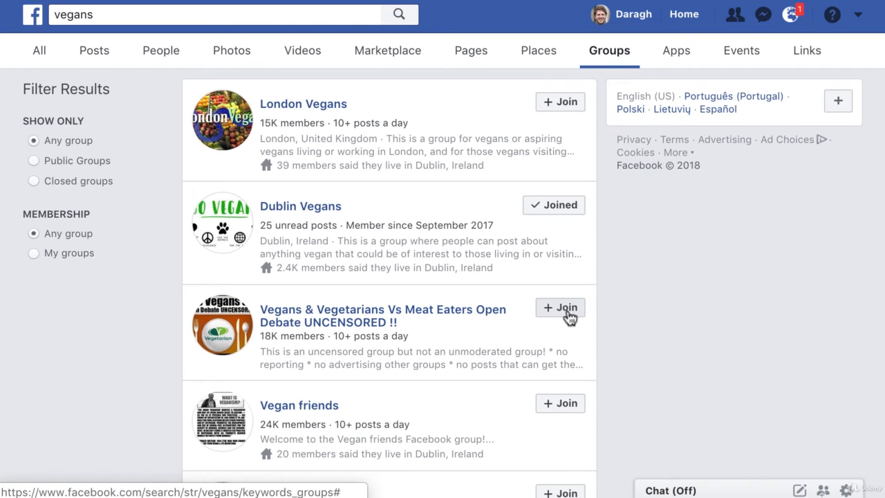
mouse_move(563, 316)
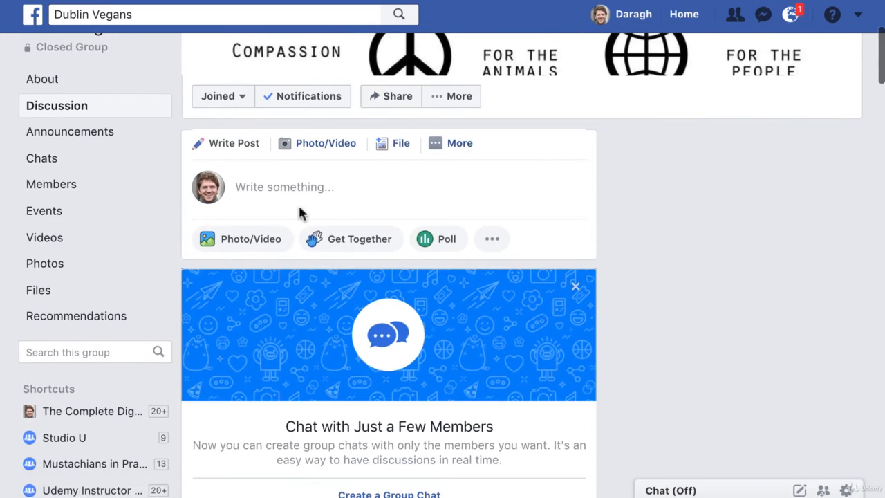
scroll("down", 3)
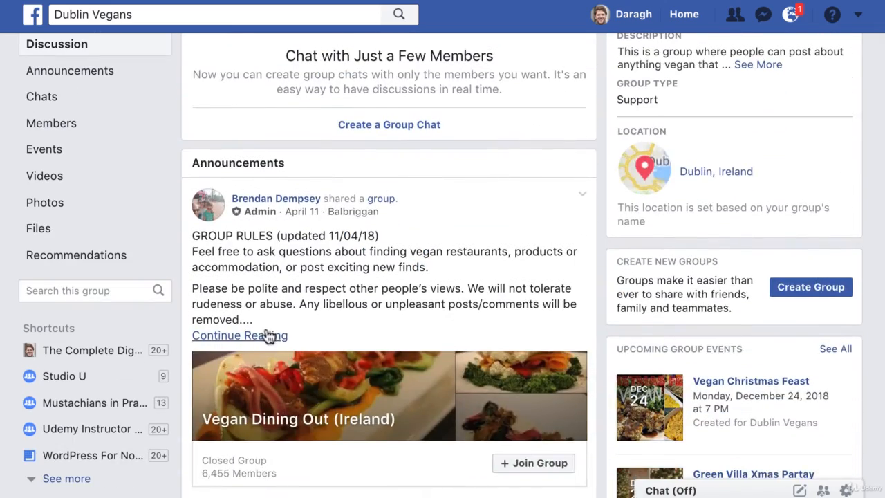
left_click(239, 335)
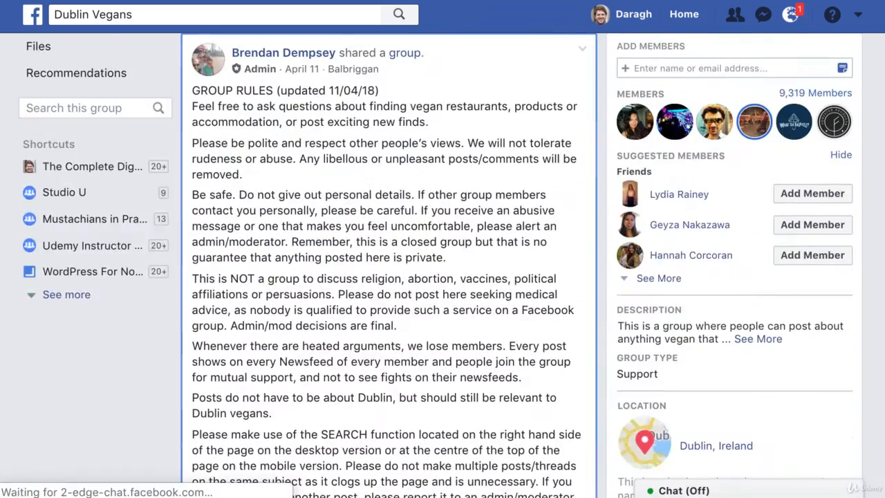
scroll("down", 3)
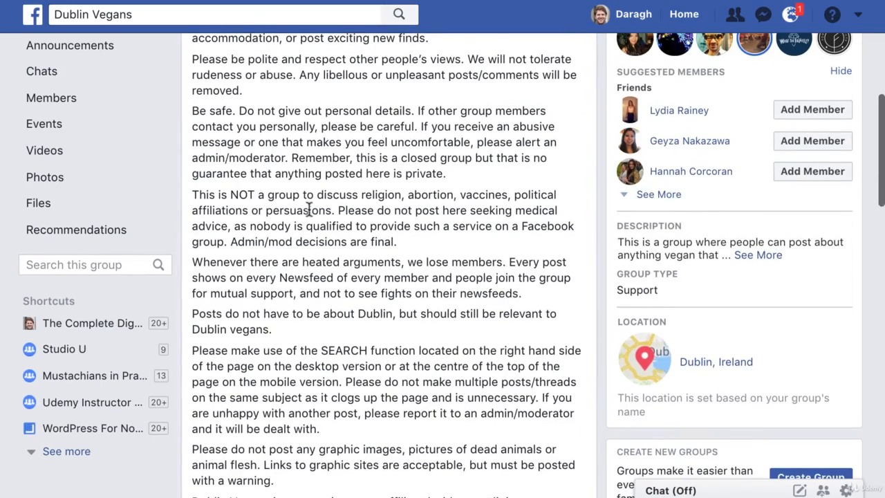
scroll("down", 3)
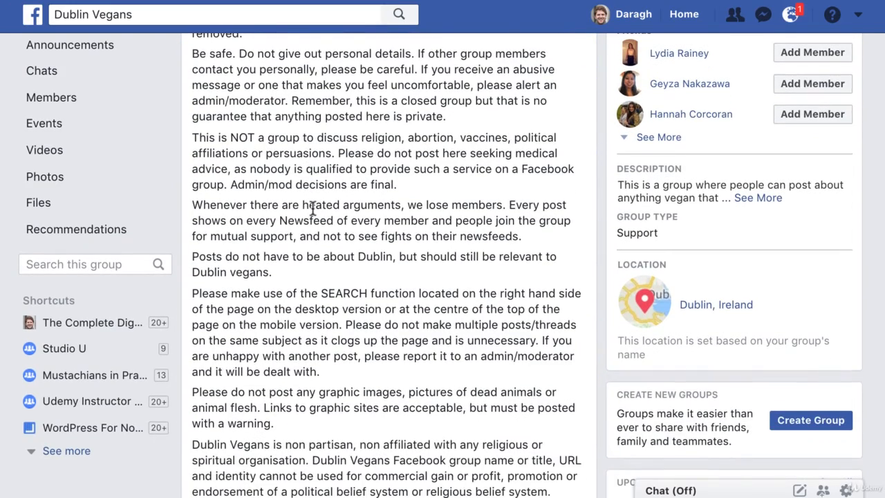
scroll("down", 3)
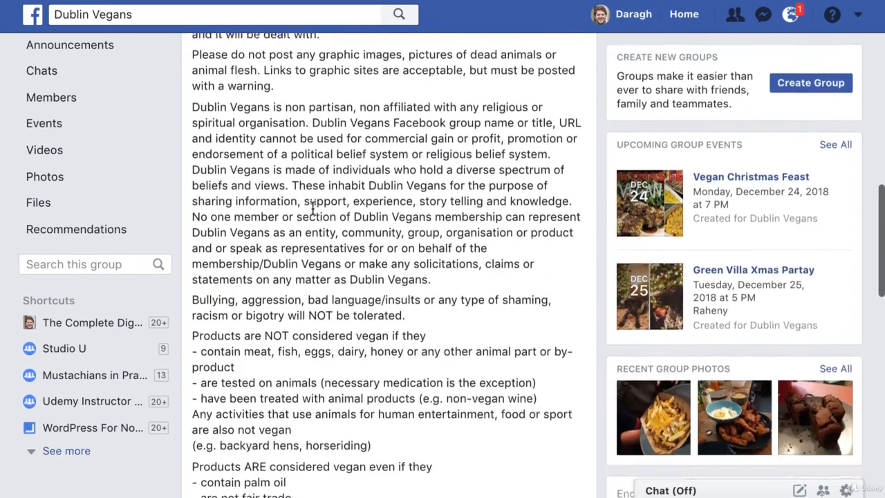
scroll("up", 3)
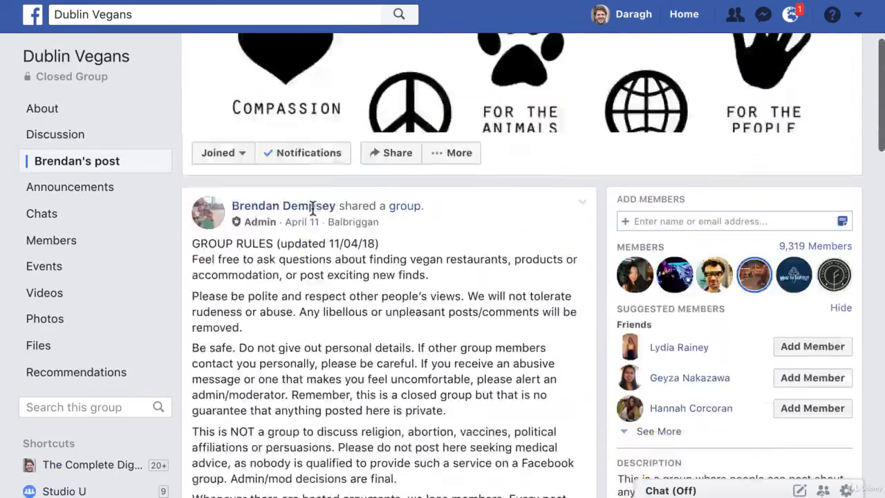
scroll("up", 3)
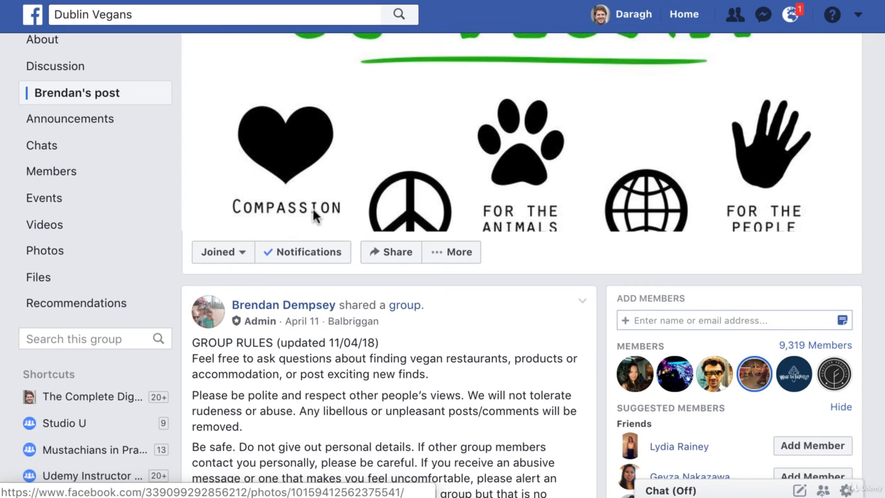
mouse_move(339, 193)
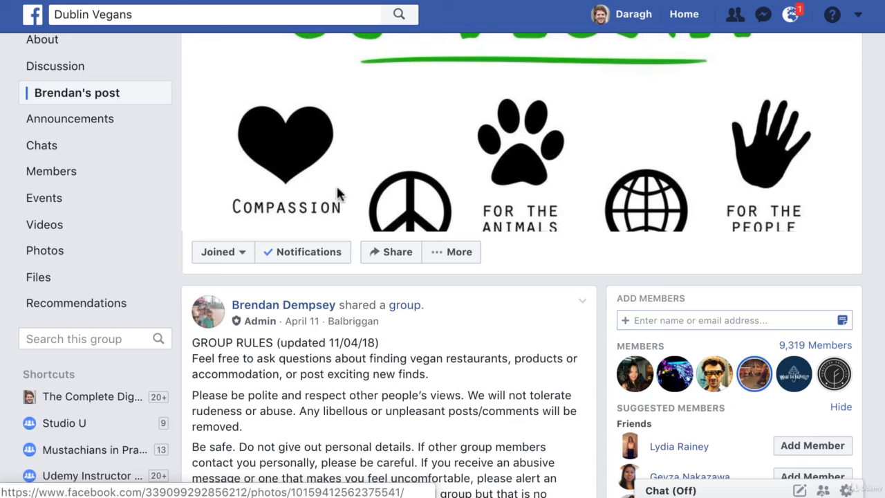
mouse_move(231, 87)
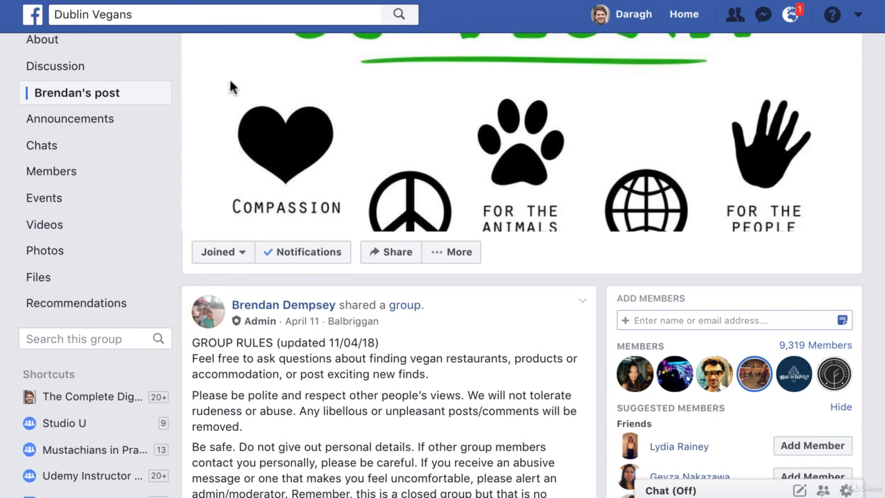
mouse_move(503, 74)
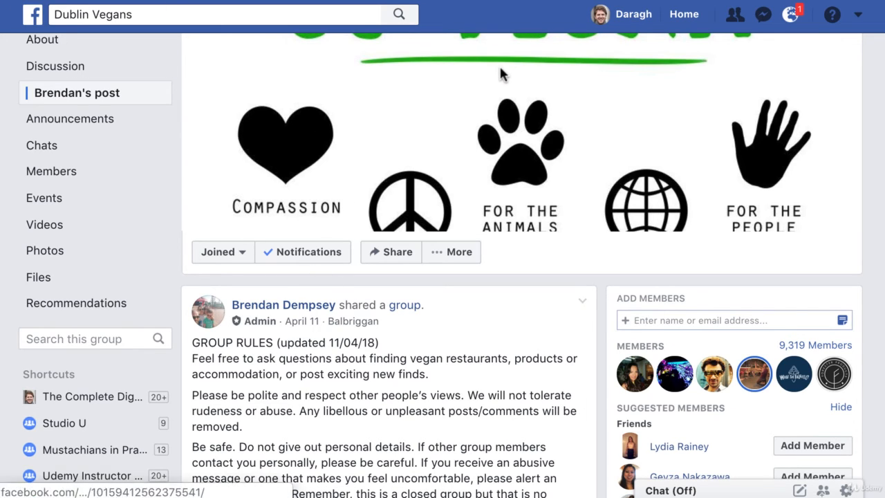
mouse_move(479, 103)
type("linkedin")
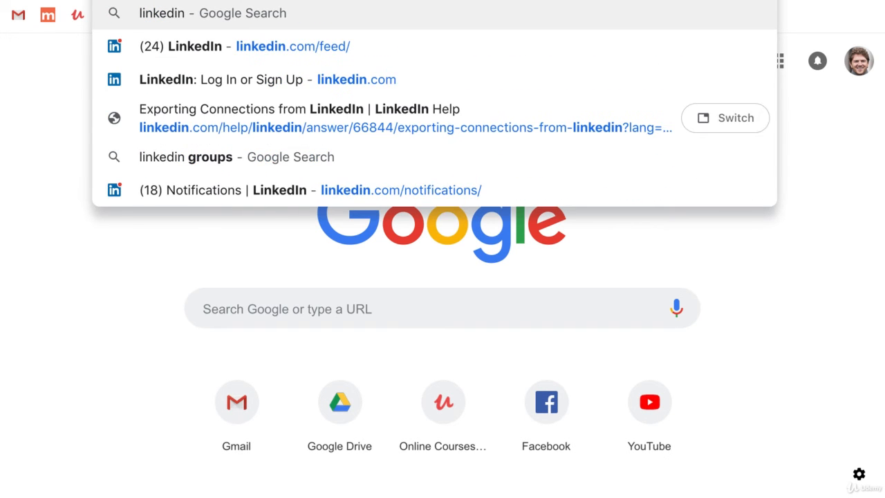
Step: Search Google for linkedin and go to the LinkedIn Log In or Sign Up result
key("Return")
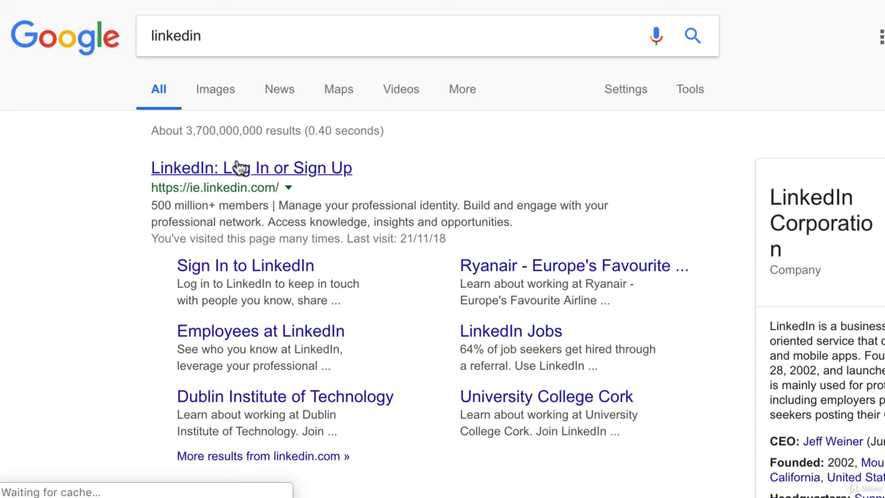
mouse_move(242, 160)
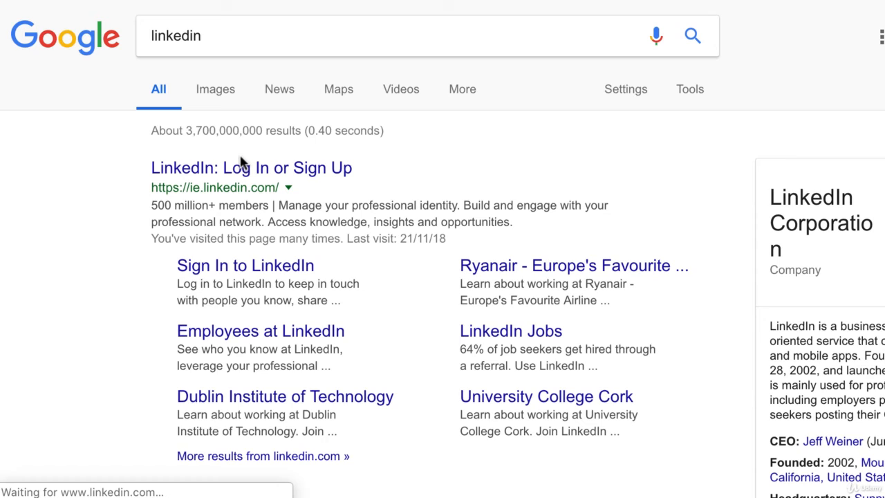
mouse_move(249, 159)
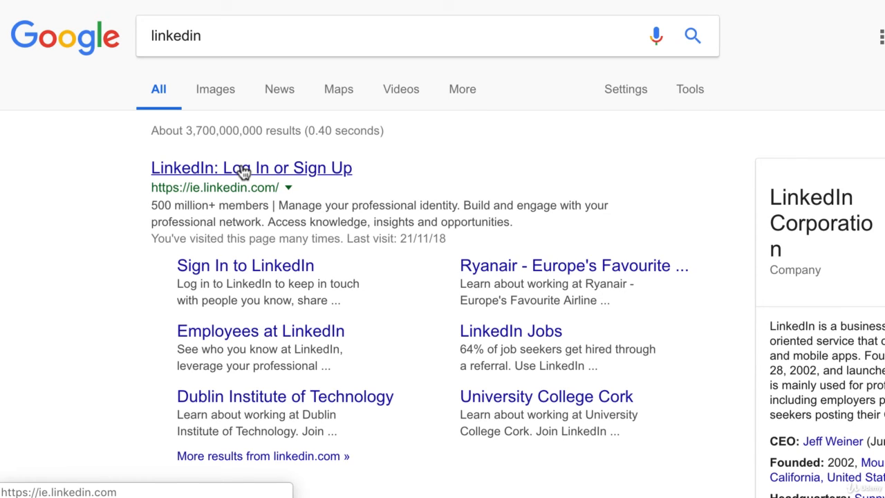
left_click(251, 168)
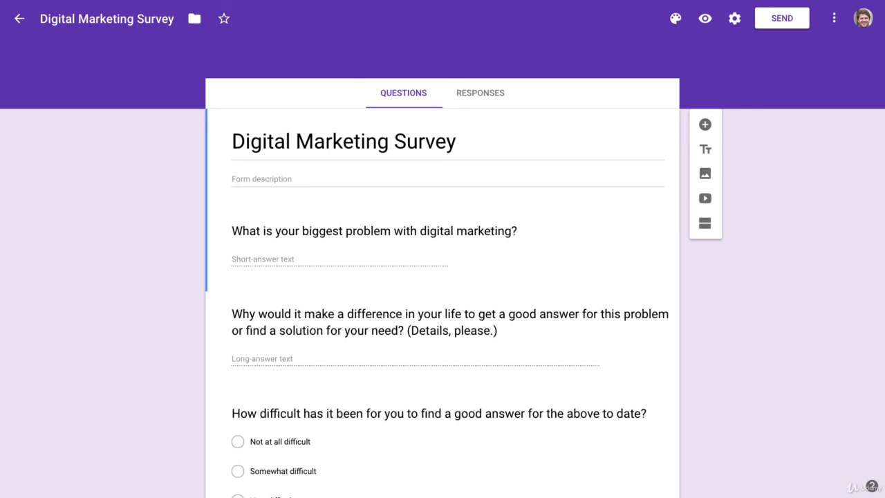
mouse_move(629, 15)
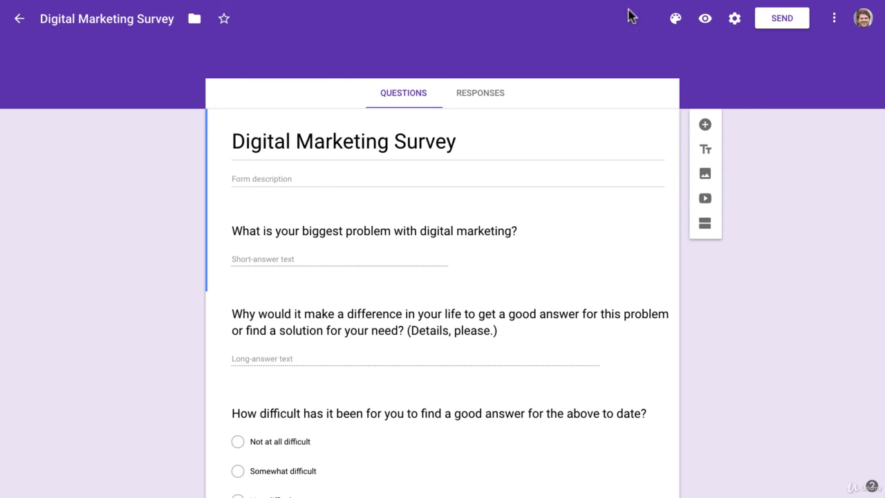
Step: Bring up the Send form options for the Digital Marketing Survey
left_click(782, 18)
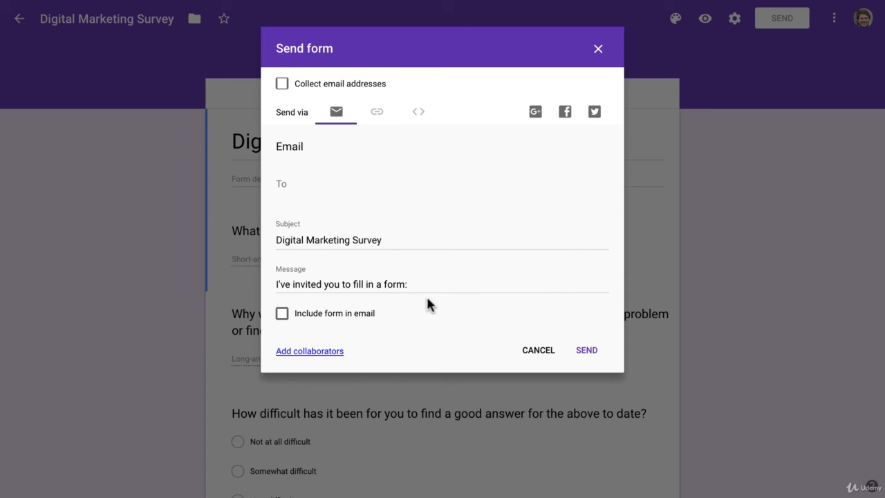
mouse_move(429, 305)
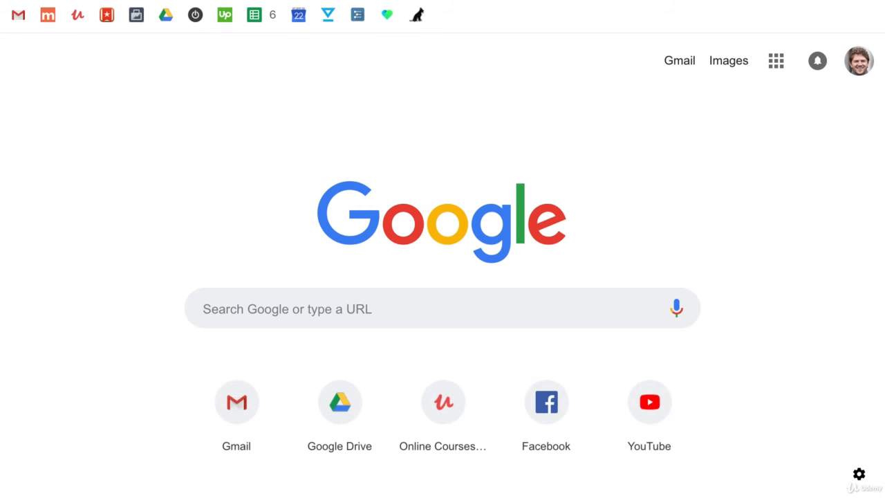
Step: Search Google for 'vegan forum', then 'financial independence retire early forum', and review the results
type("vegan forum")
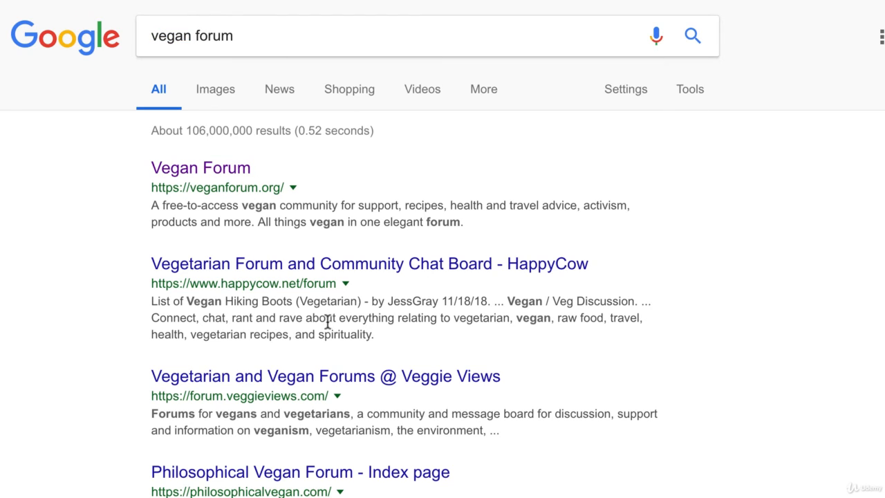
mouse_move(219, 83)
type("financial indep")
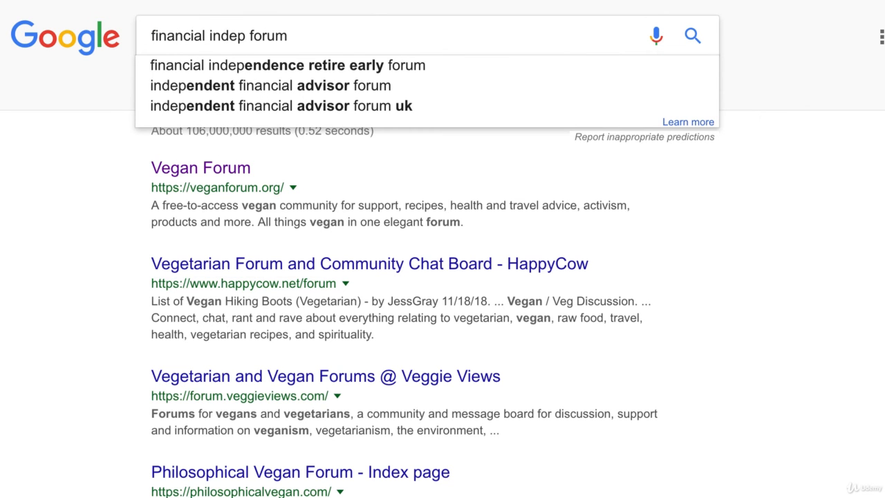
left_click(288, 65)
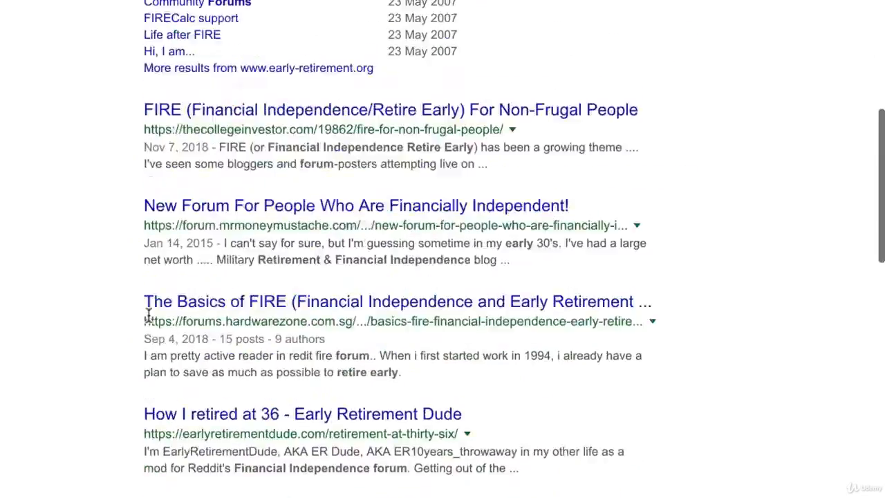
scroll("up", 3)
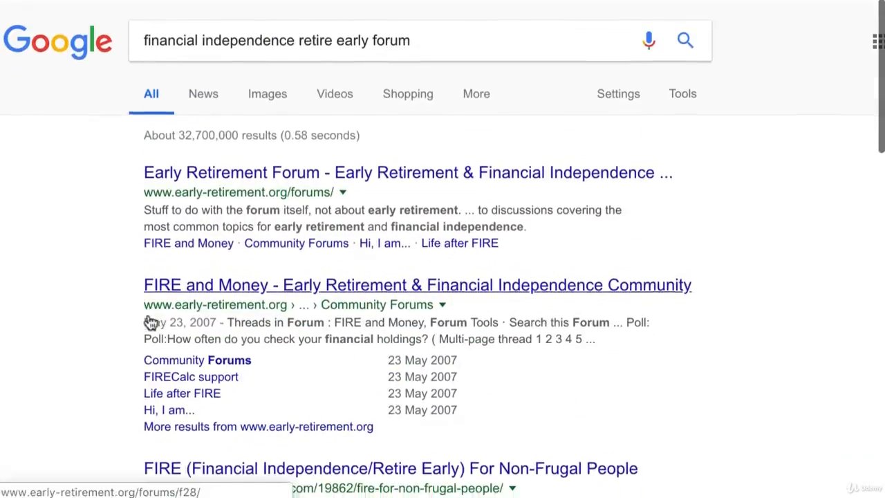
scroll("down", 3)
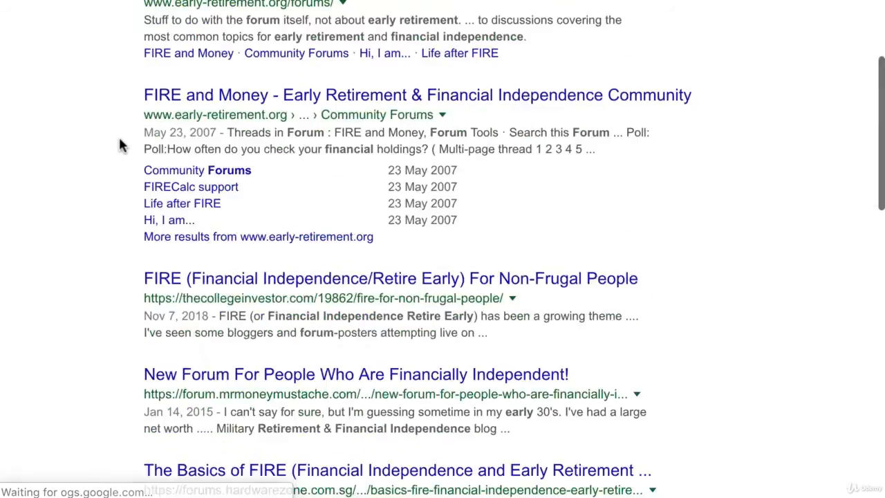
left_click(277, 35)
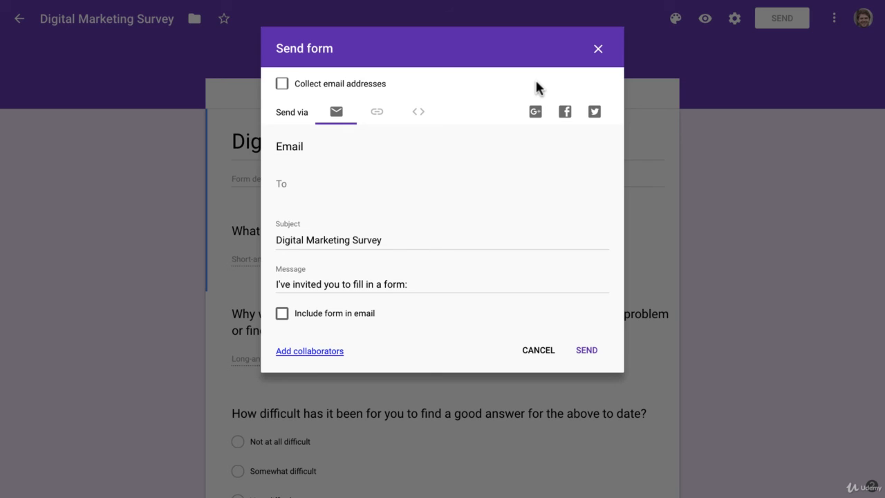
mouse_move(372, 339)
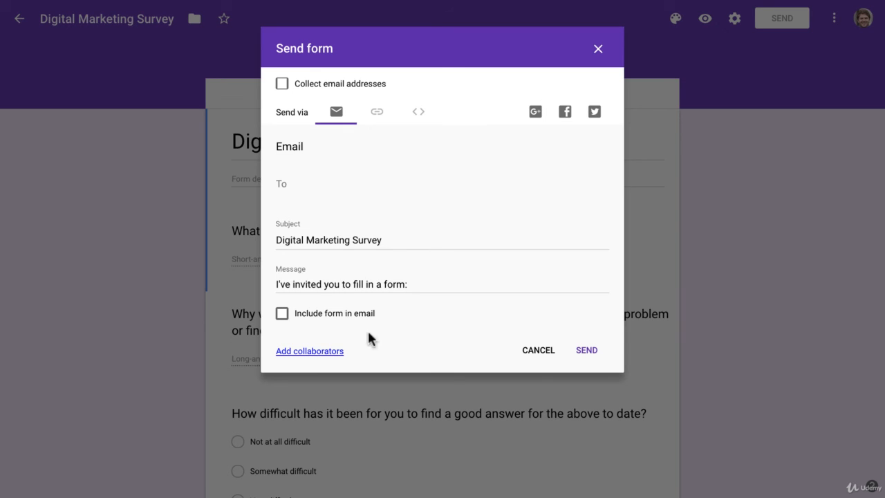
mouse_move(427, 268)
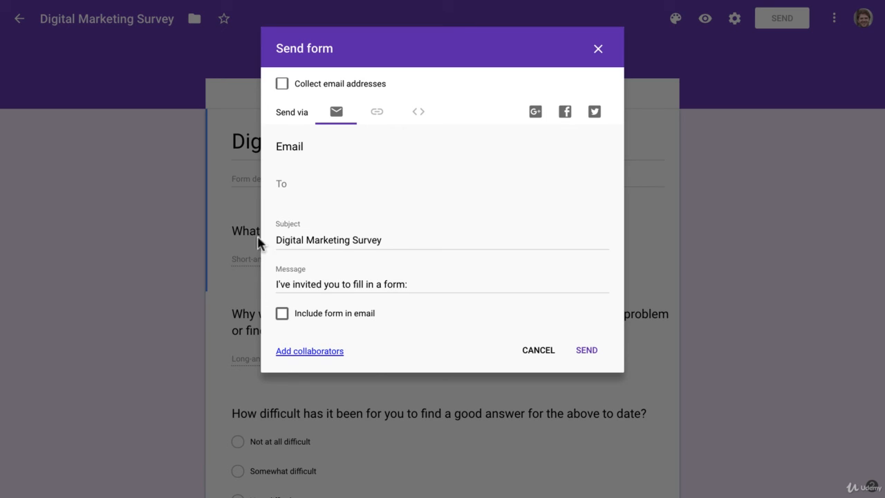
triple_click(340, 285)
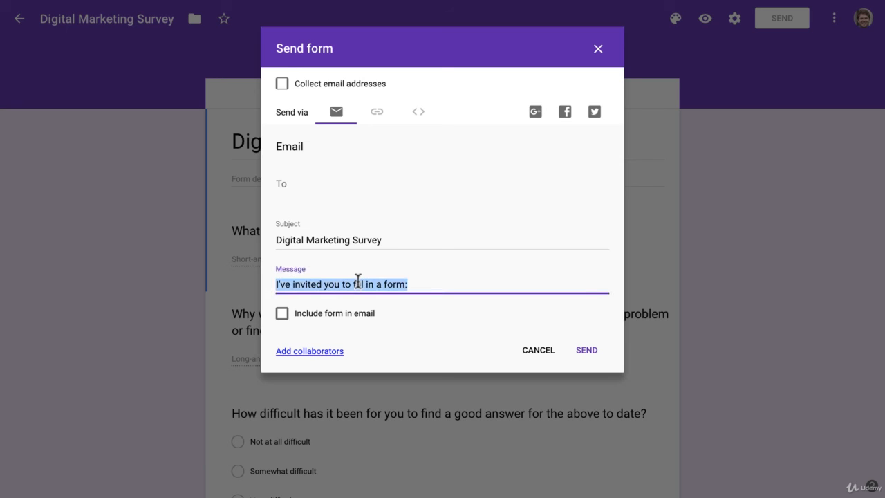